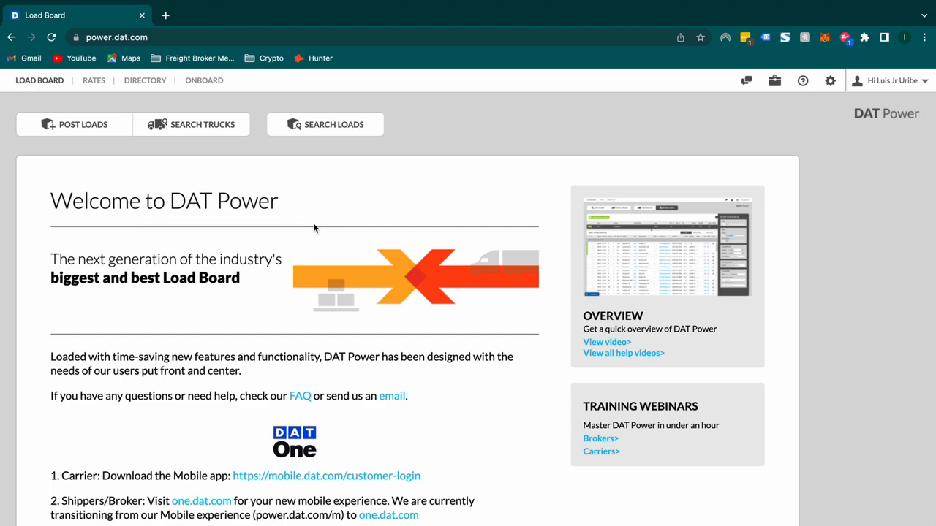
mouse_move(113, 172)
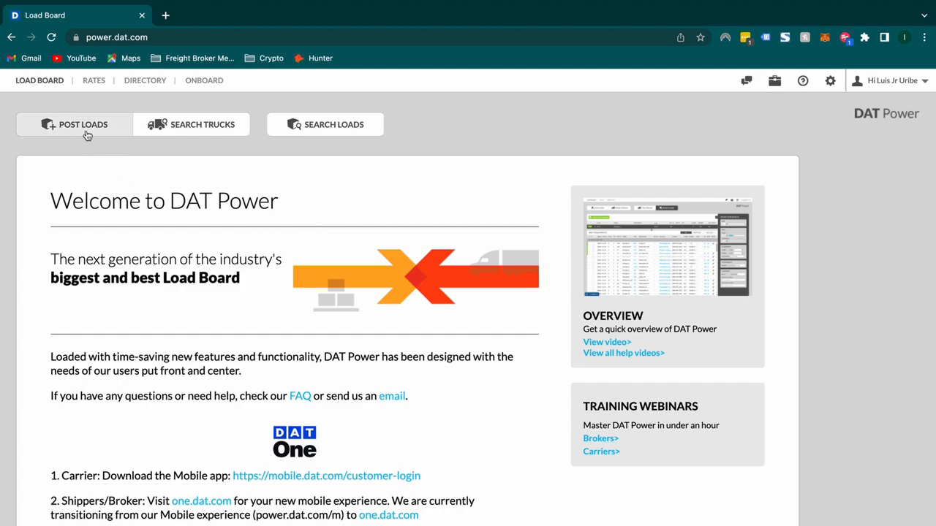
mouse_move(454, 428)
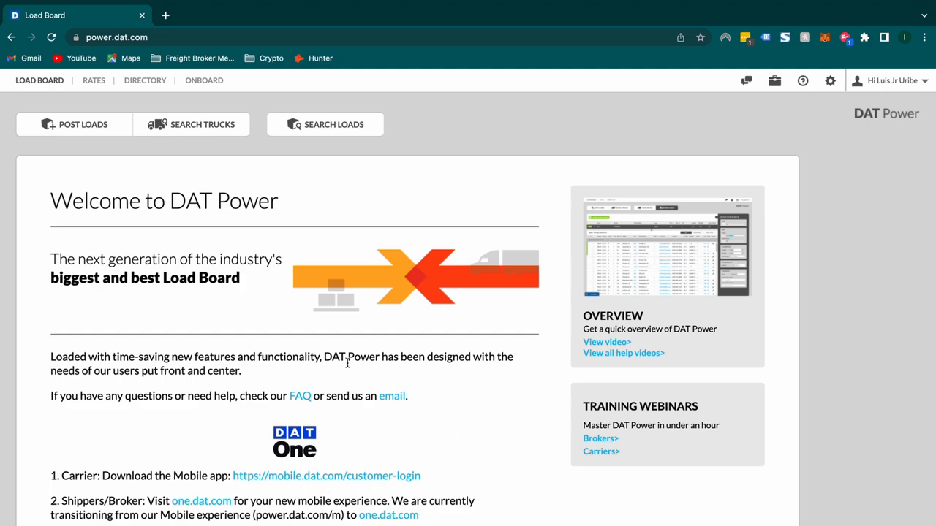
mouse_move(203, 224)
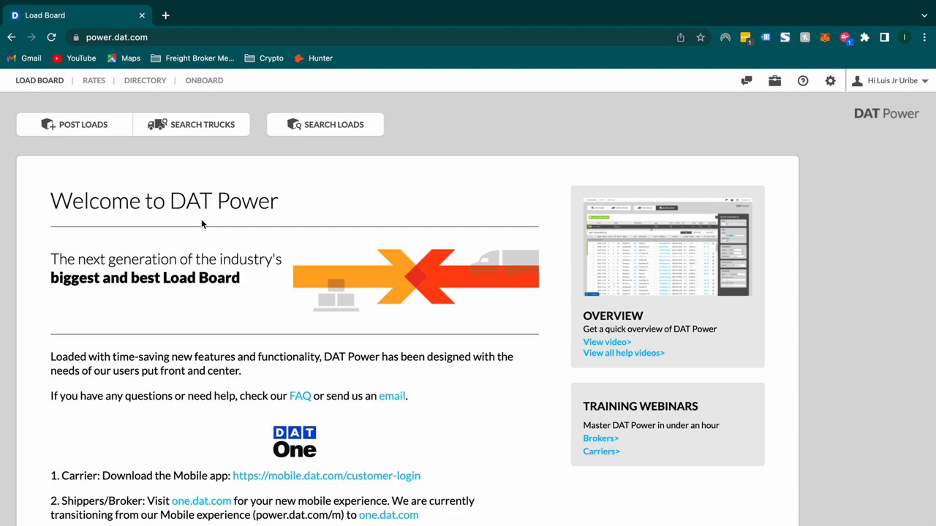
mouse_move(249, 314)
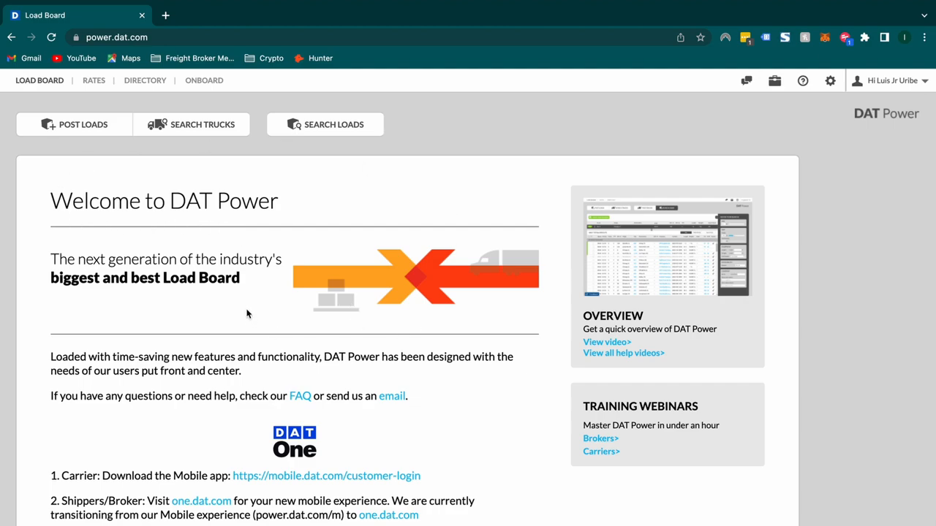
mouse_move(262, 276)
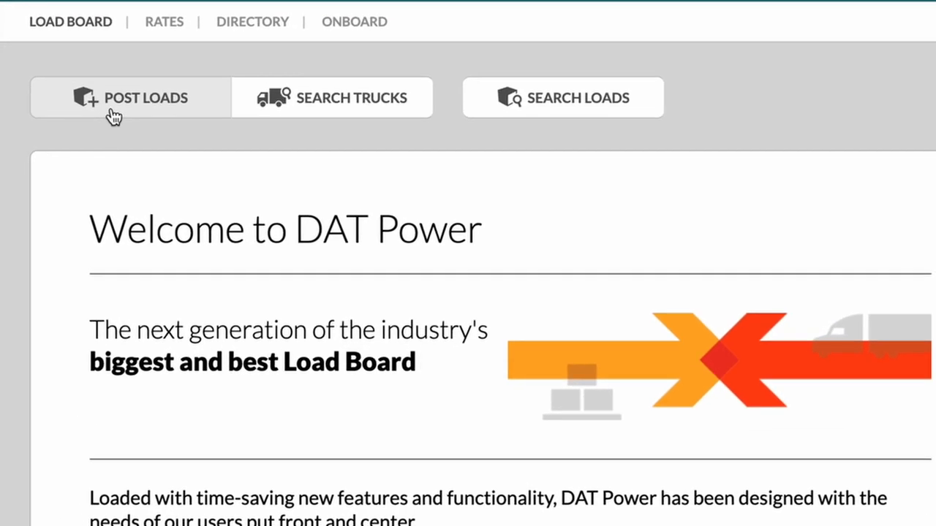
Open POST LOADS and review the unposted Newark, NJ to Columbus, OH load with no matches
click(130, 97)
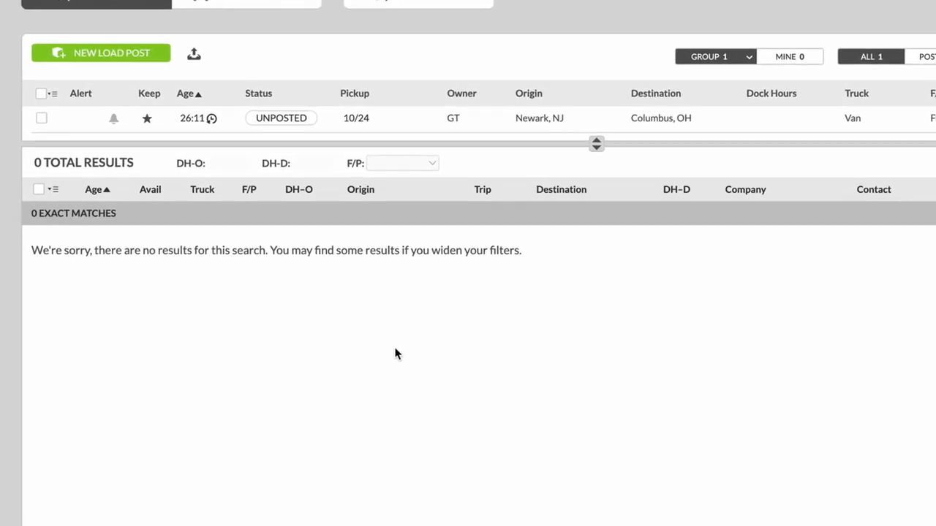
scroll(down, 3)
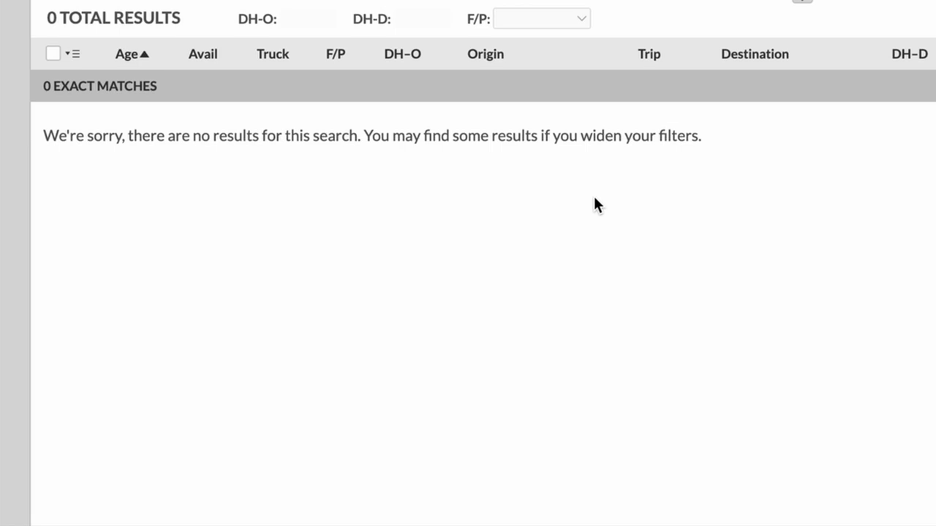
scroll(up, 3)
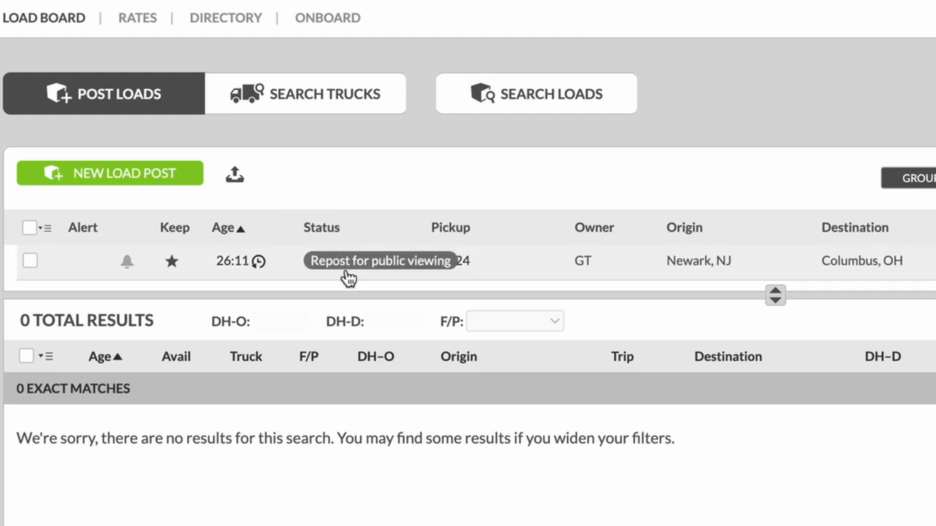
mouse_move(366, 269)
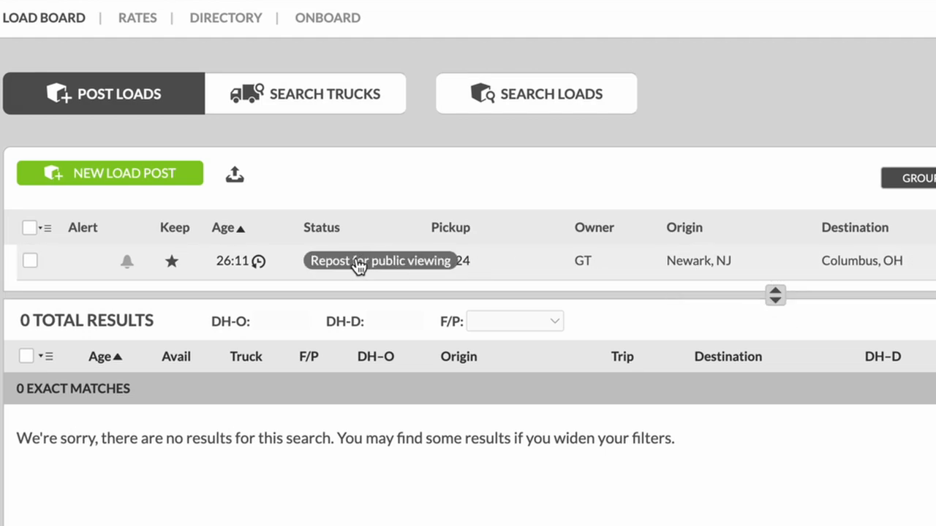
mouse_move(366, 269)
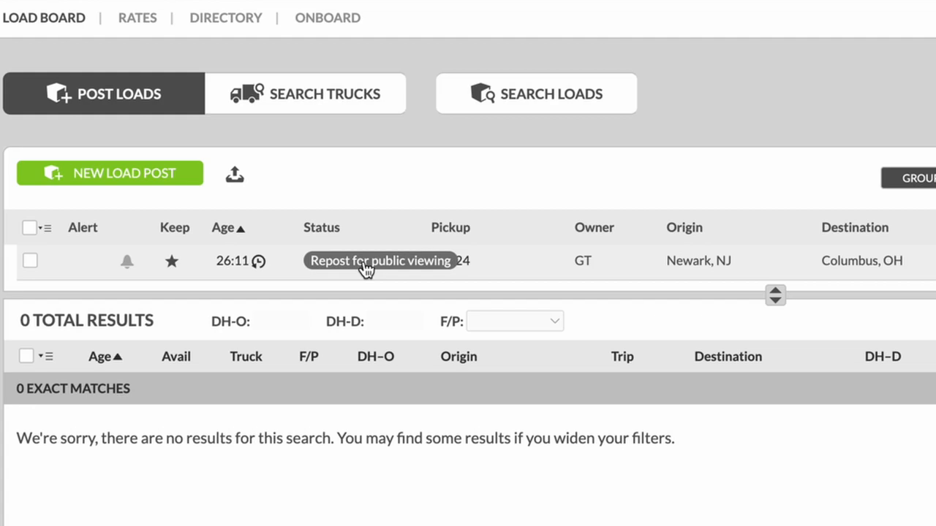
click(352, 261)
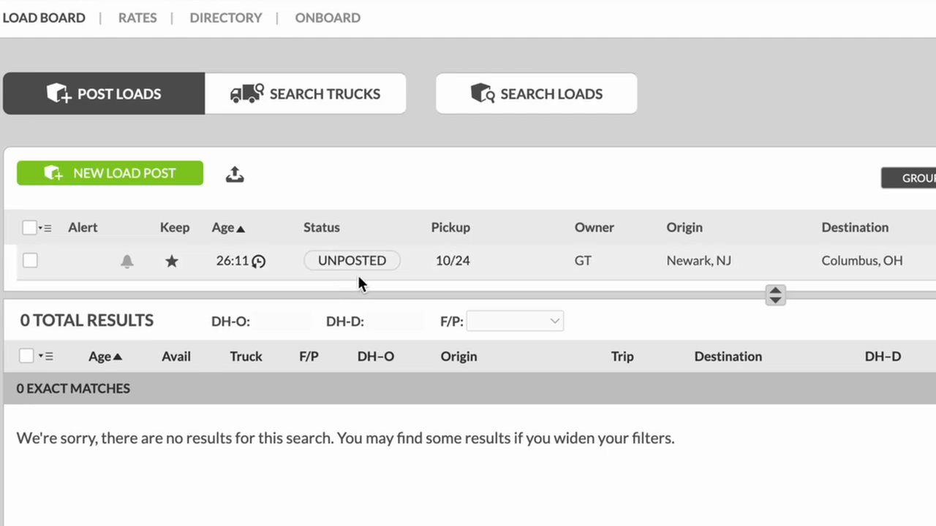
mouse_move(278, 330)
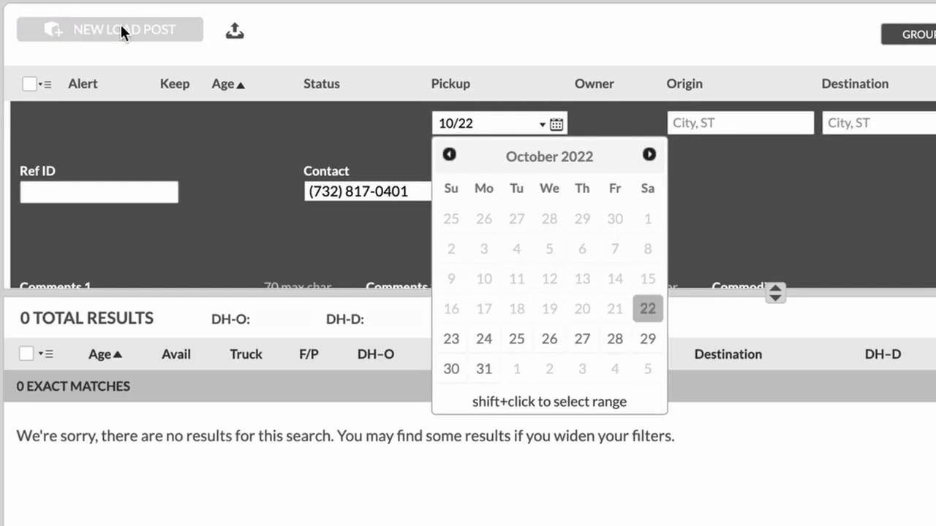
mouse_move(359, 237)
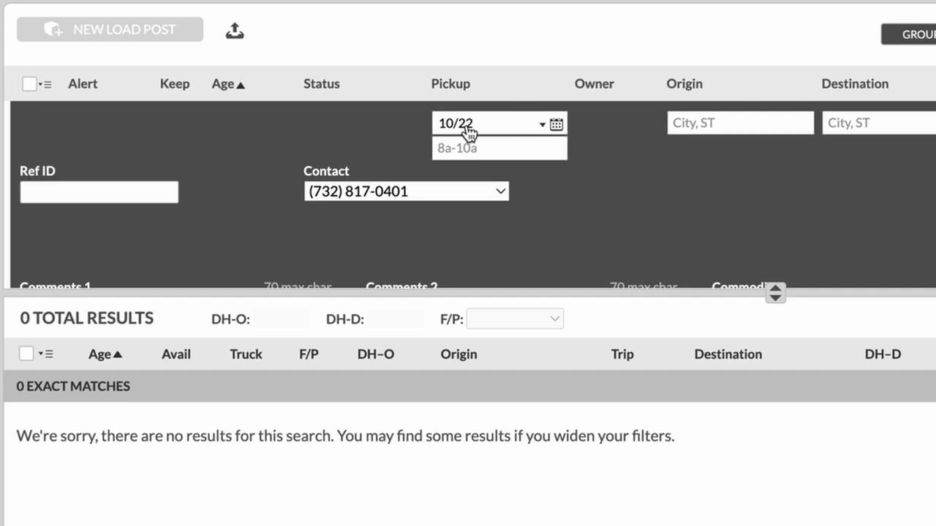
Begin the new load post with pickup date 10/29 and pickup hours 8-3pm
scroll(down, 3)
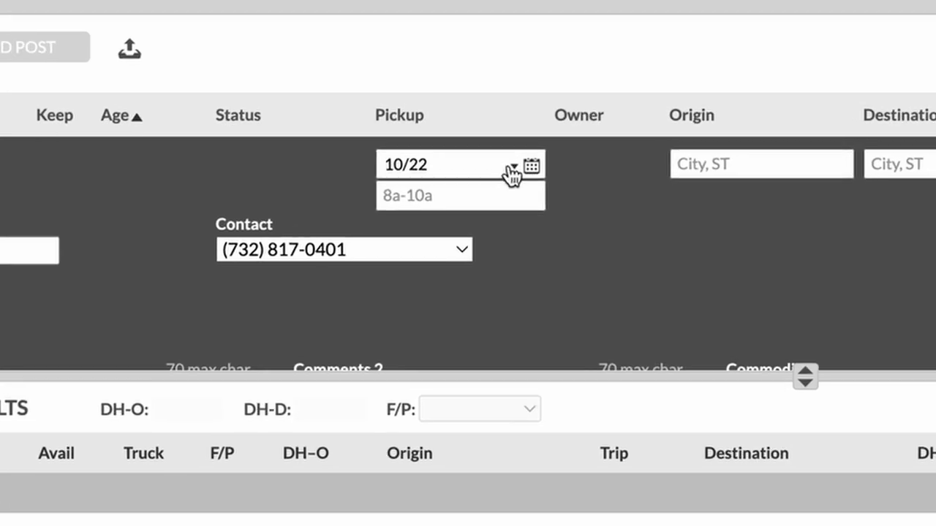
mouse_move(476, 170)
text(9)
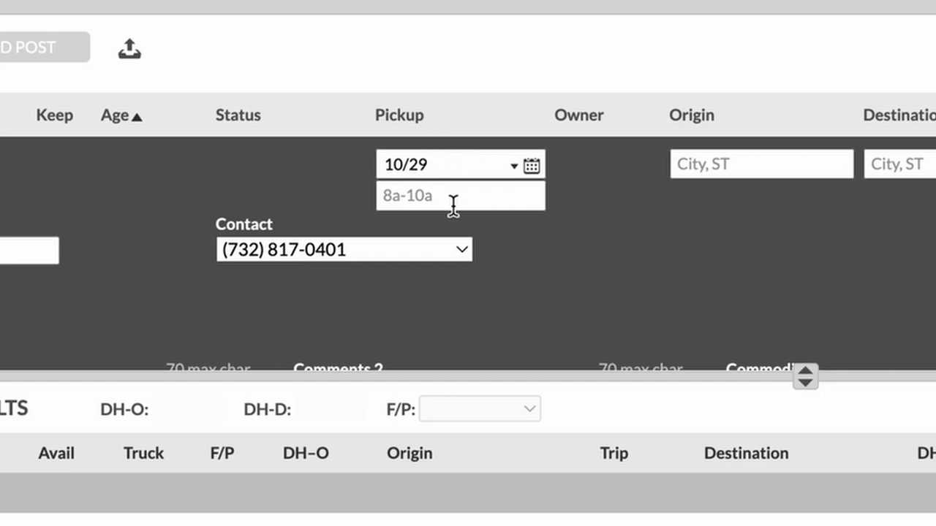
click(439, 196)
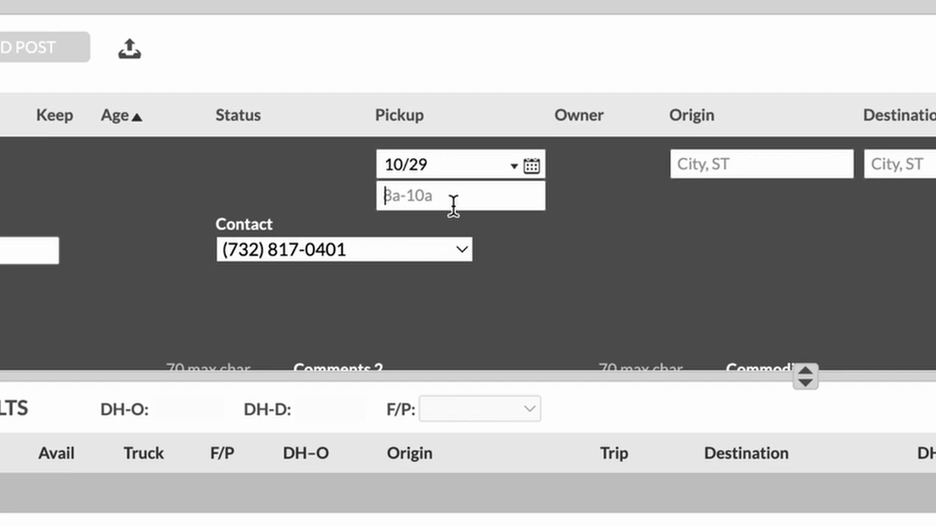
text(8-)
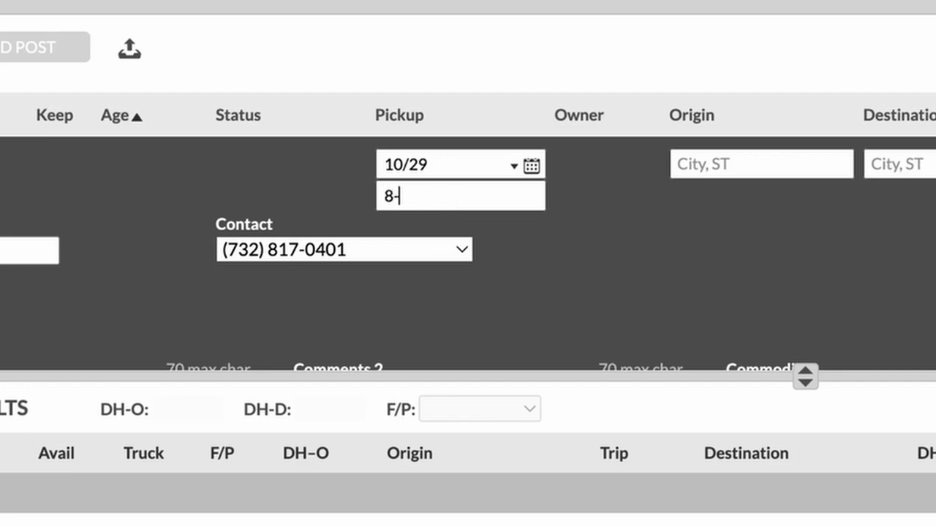
text(3)
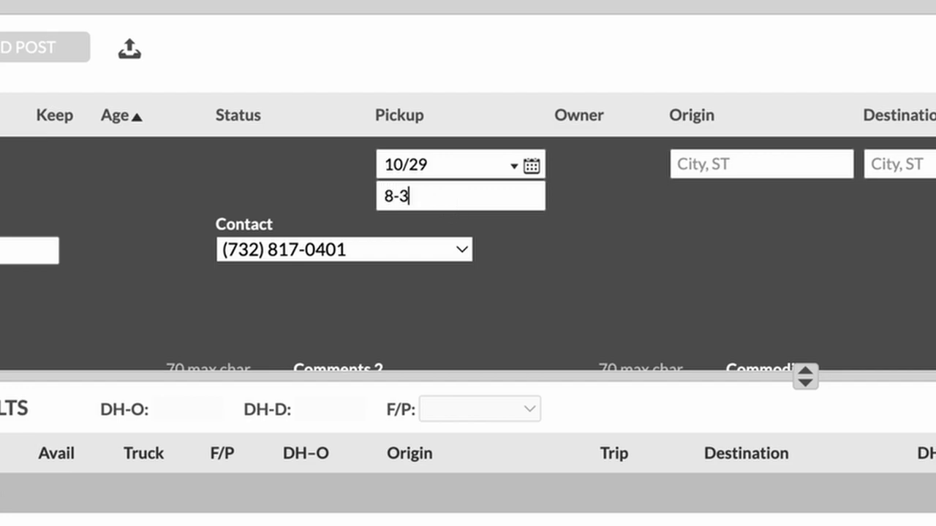
text(pm)
click(762, 164)
text(Houston, TX)
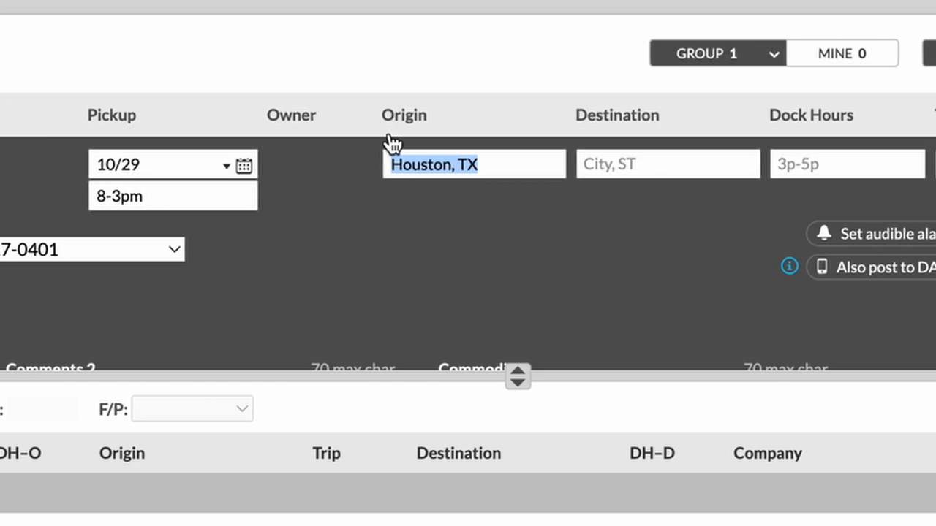
Set destination Detroit, MI and origin Hackensack, NJ (zip 07601), giving 611 trip miles
click(474, 164)
text(Detroit, MI)
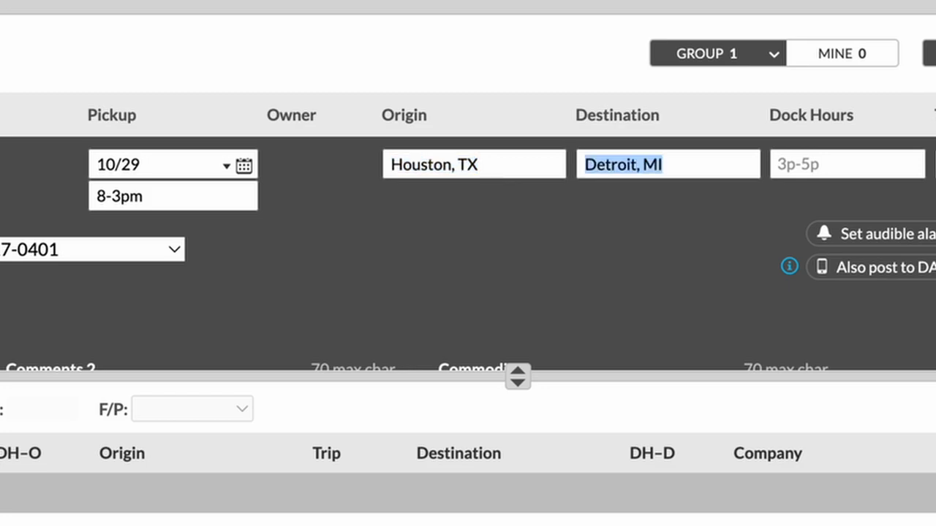
mouse_move(514, 115)
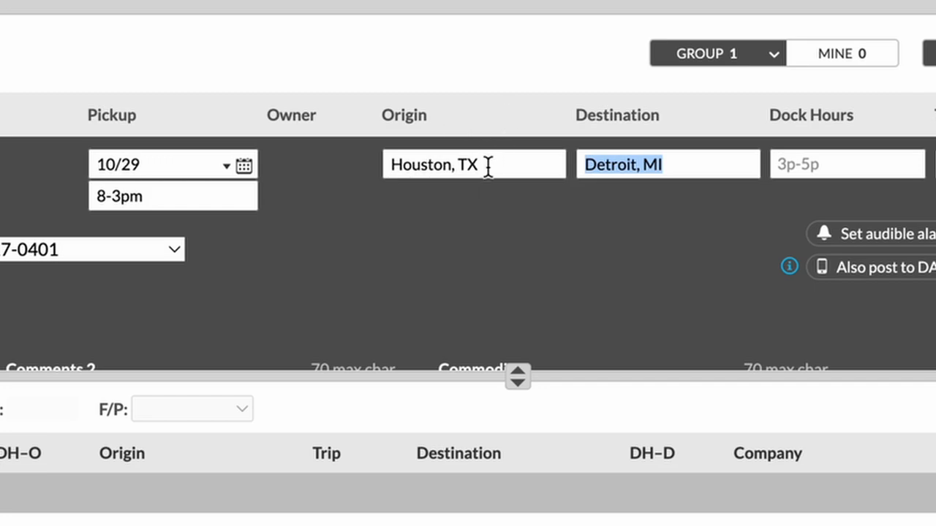
click(474, 164)
text(0)
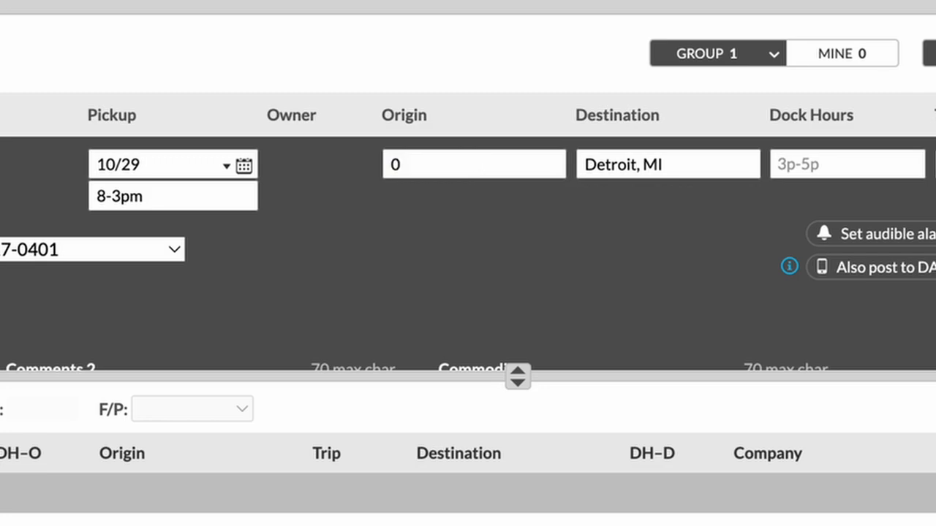
text(7601)
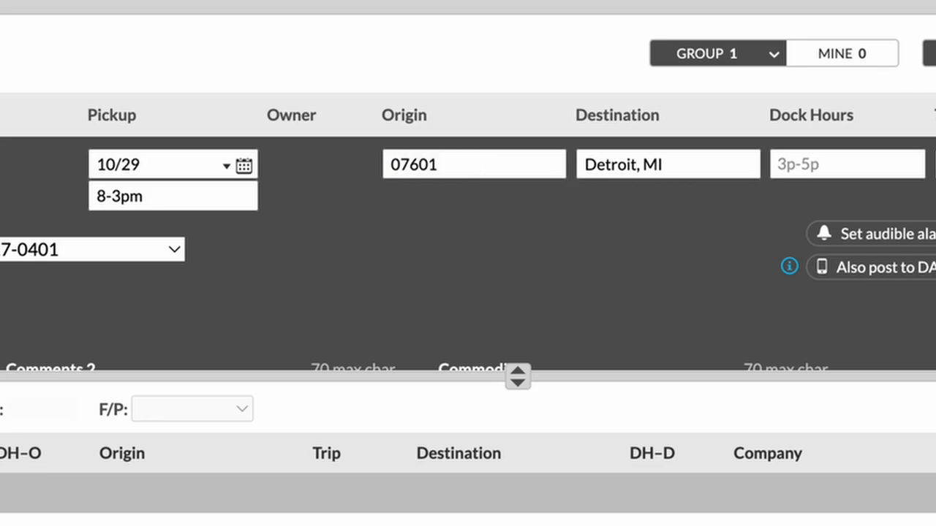
text(Hackensack, NJ)
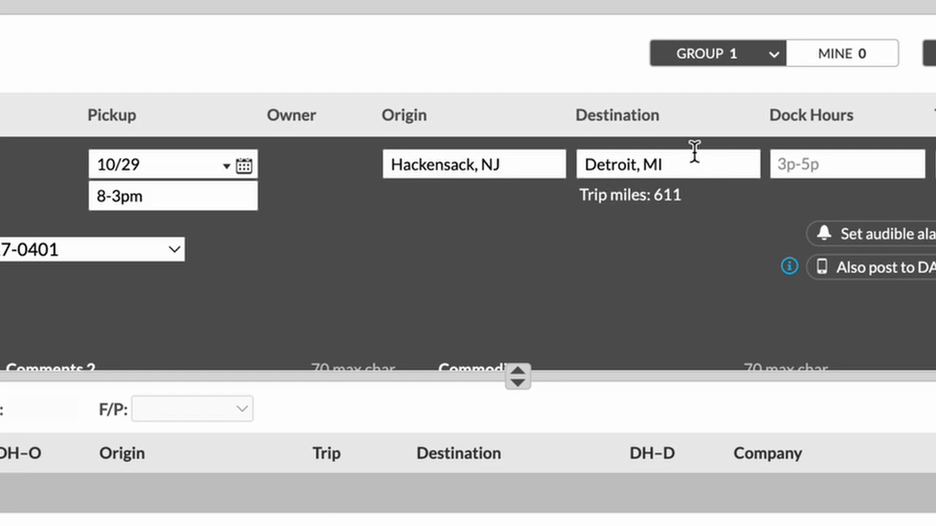
double_click(628, 196)
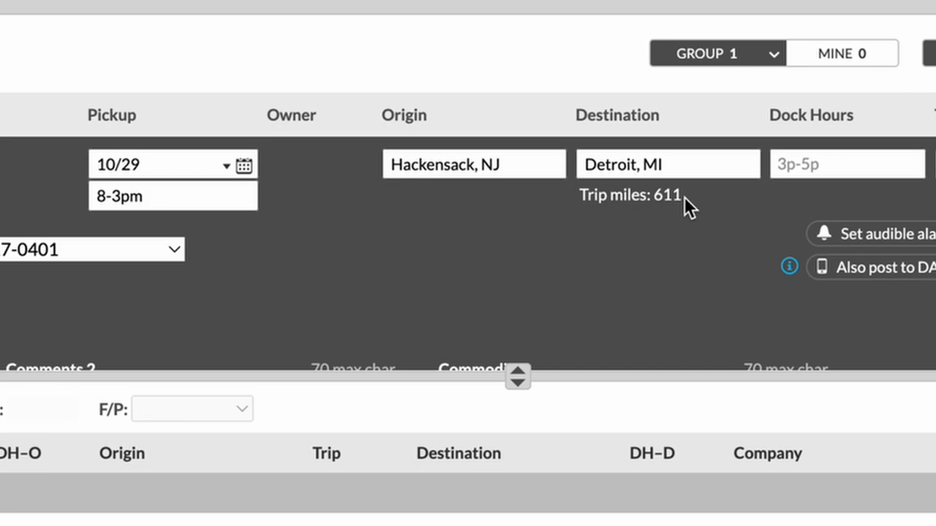
Enter dock hours of 8-3pm on the load post
scroll(right, 3)
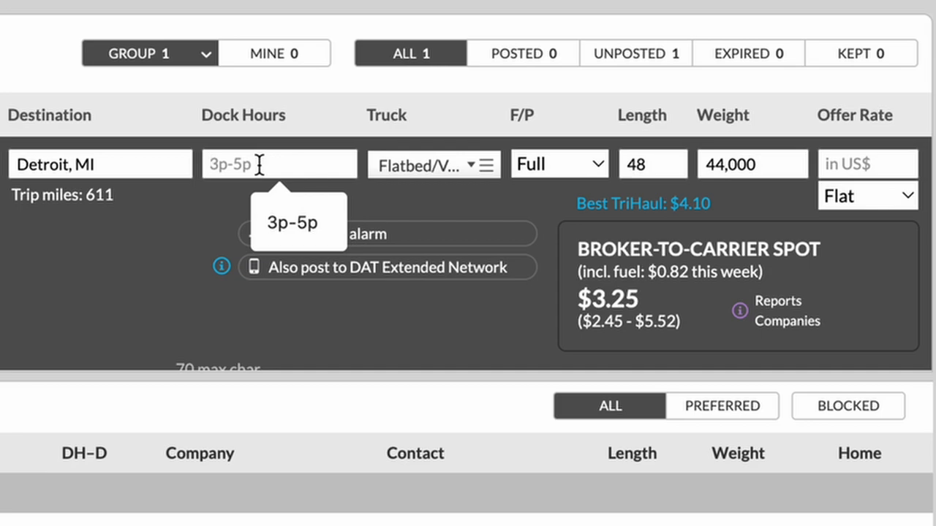
text(8)
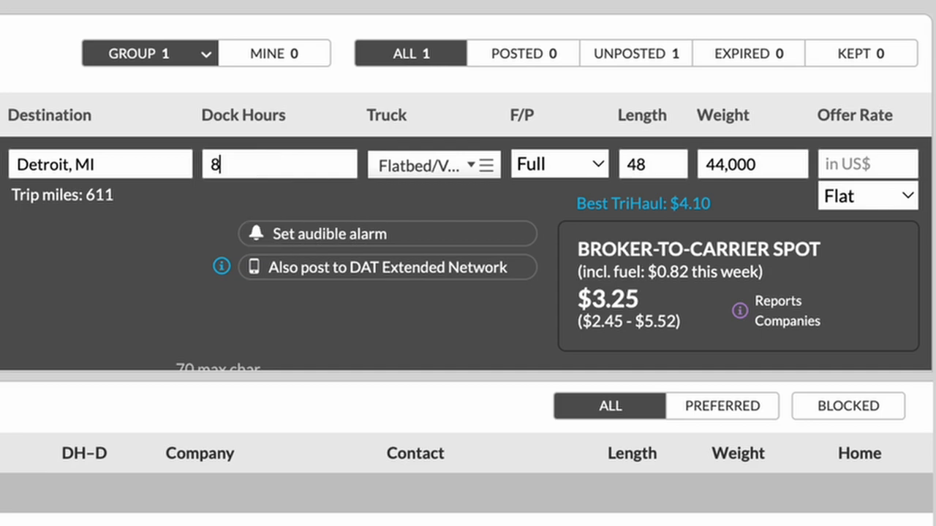
text(-3pm)
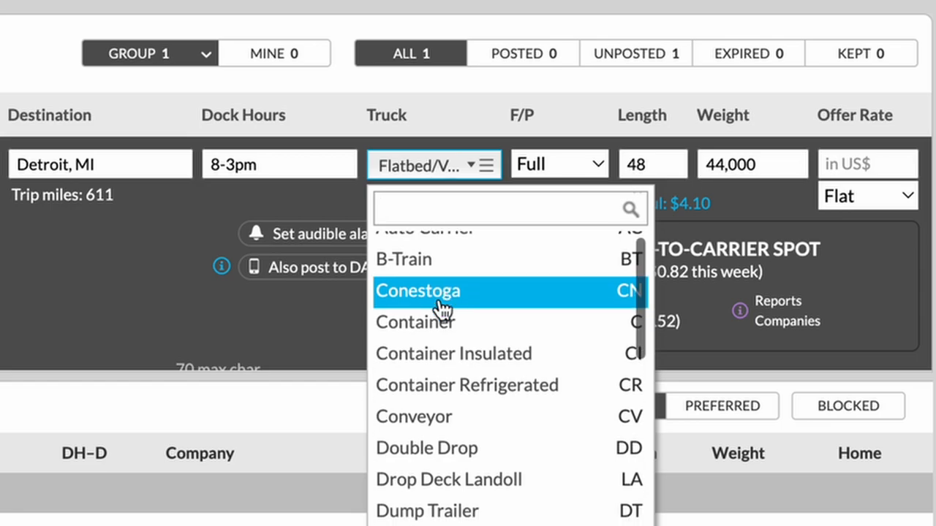
Set the truck type to Van, updating the spot rate to $2.40
scroll(down, 3)
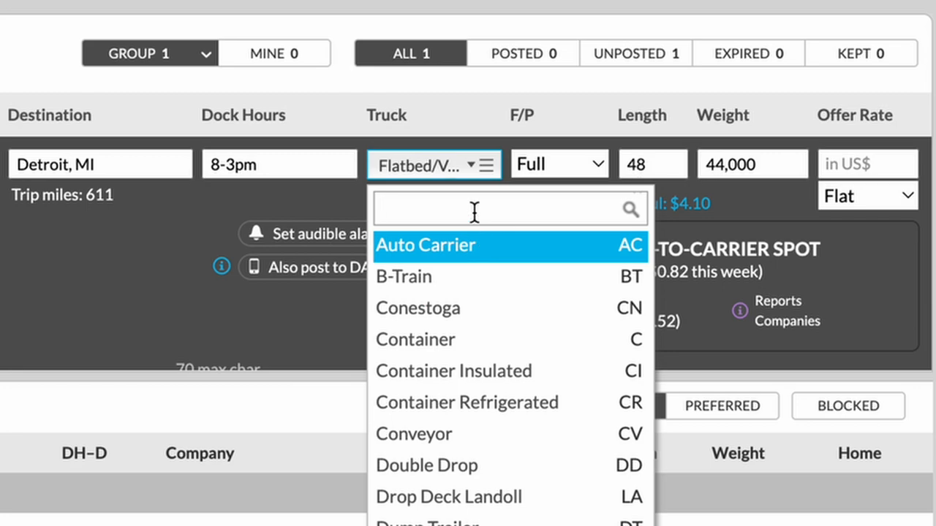
text(Van)
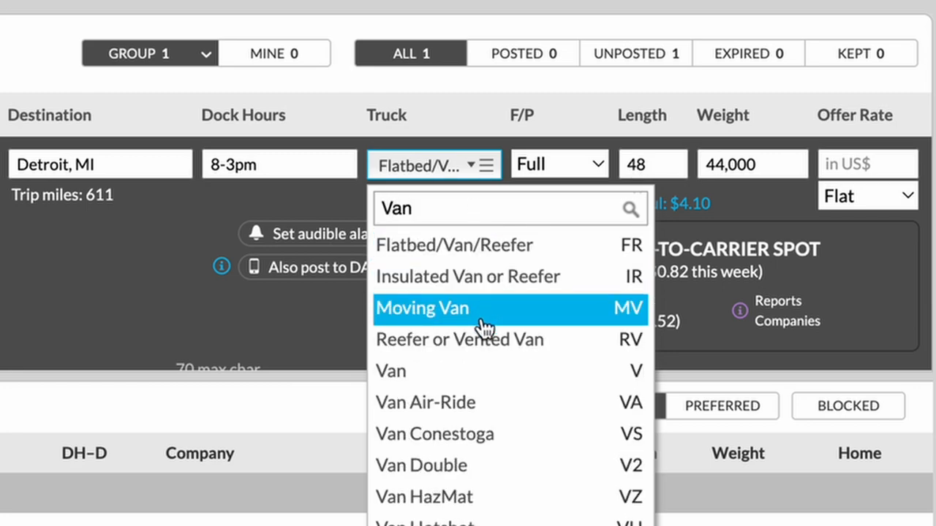
click(391, 371)
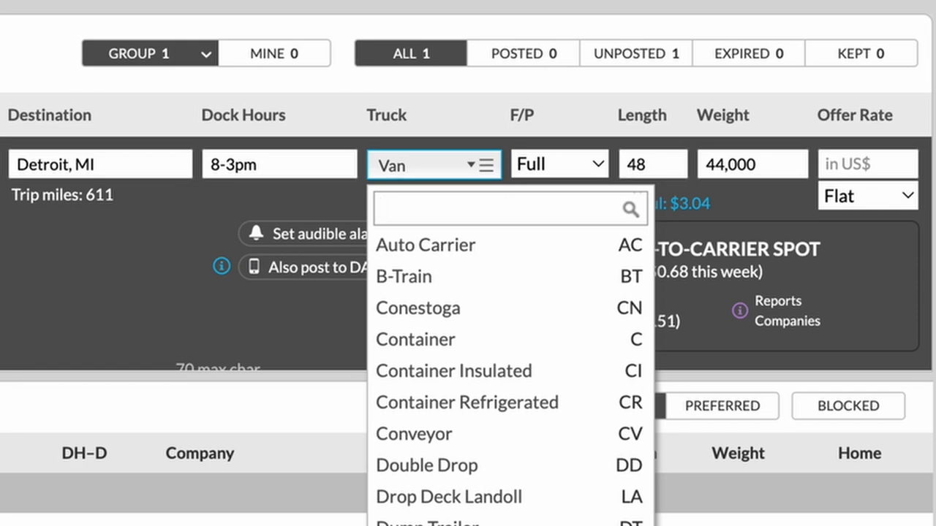
scroll(down, 3)
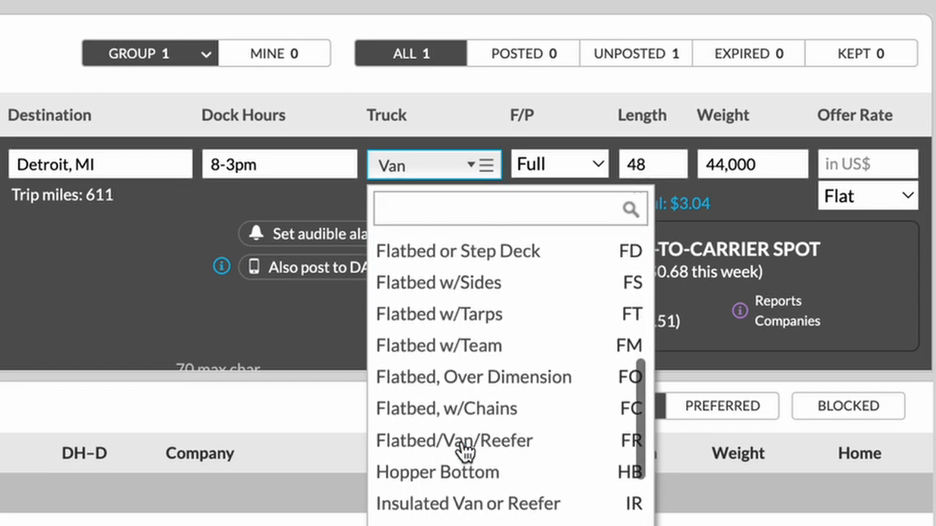
scroll(down, 3)
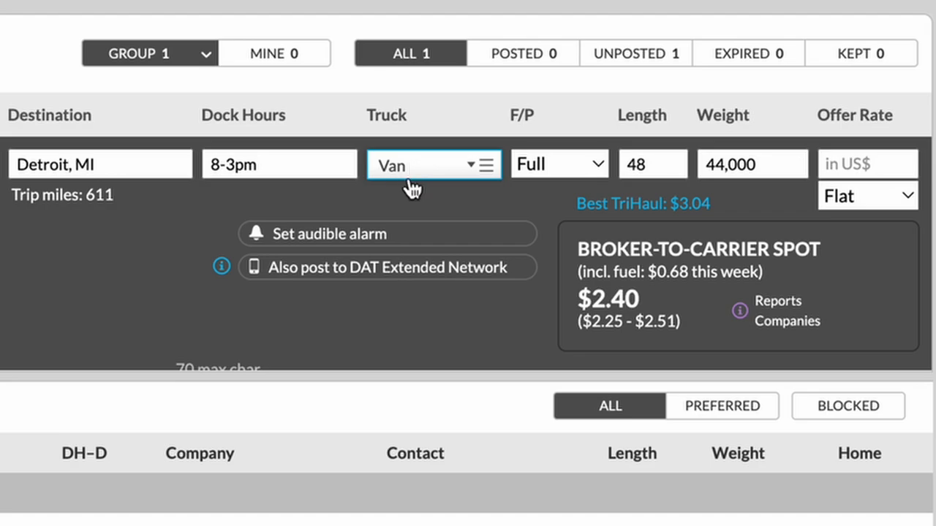
Keep the load as Full and change its length from 48 to 53 feet
click(559, 164)
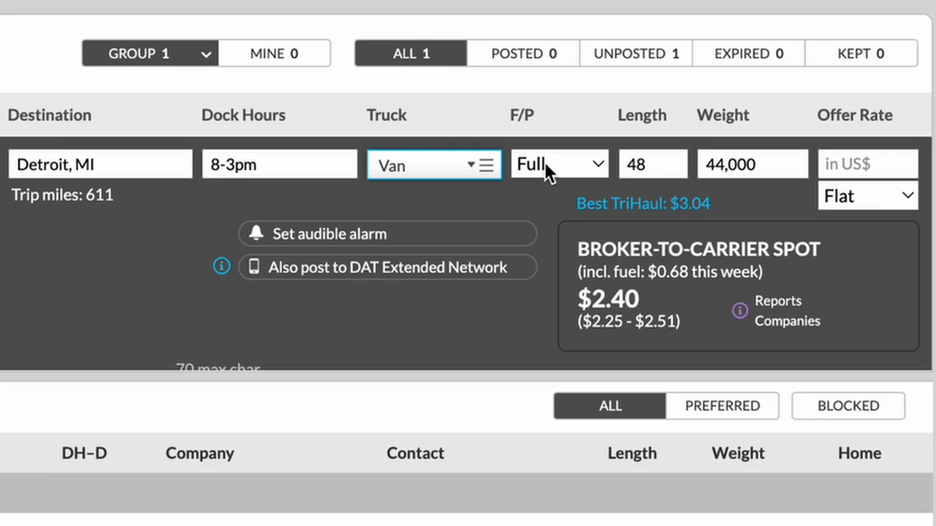
click(559, 164)
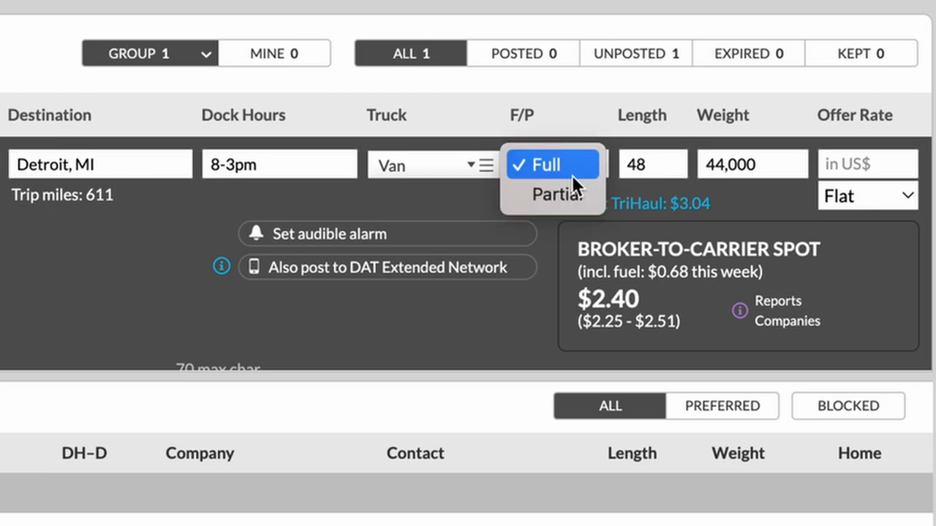
click(547, 164)
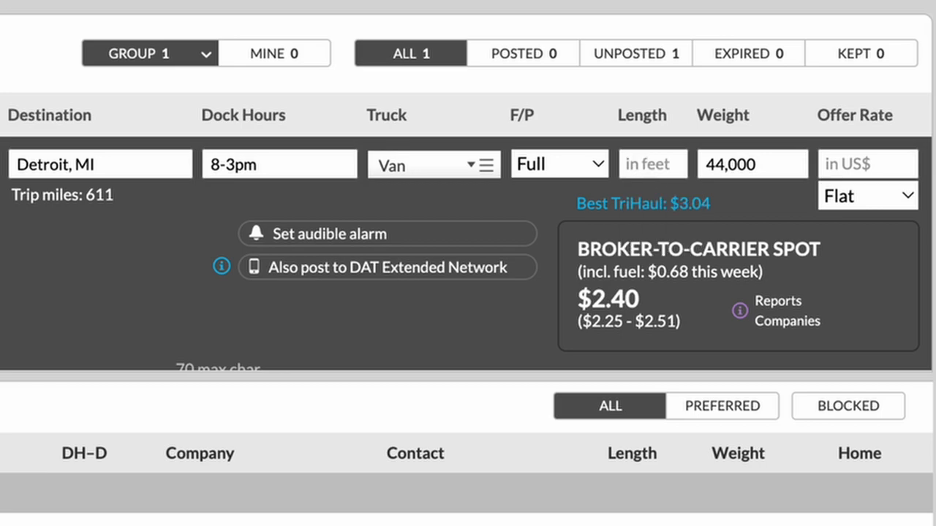
text(16)
text(53)
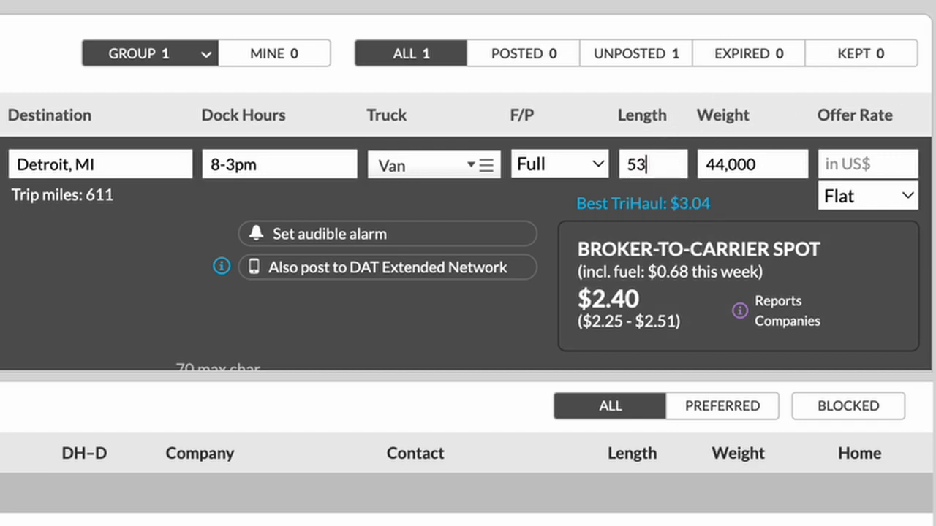
mouse_move(277, 302)
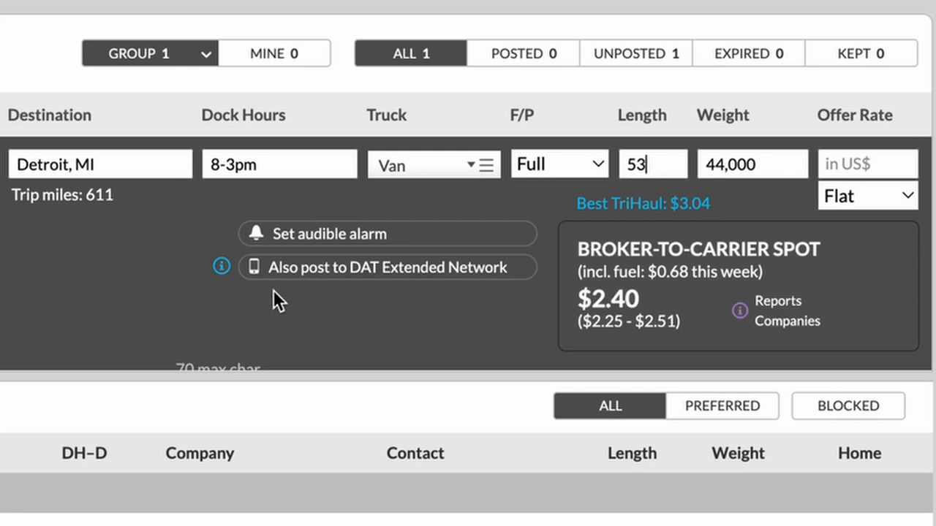
mouse_move(598, 185)
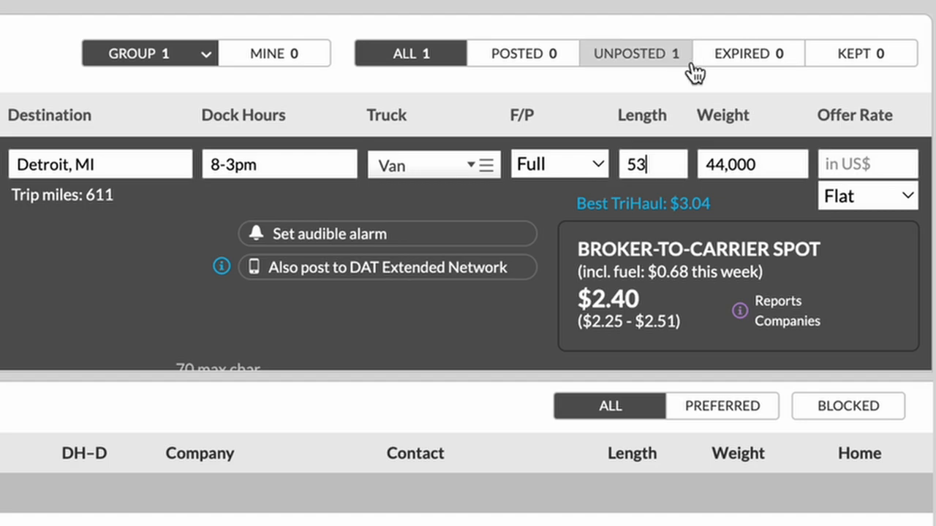
Enter weight 40,000 and make the $3,000.00 offer rate per mile instead of flat
click(751, 164)
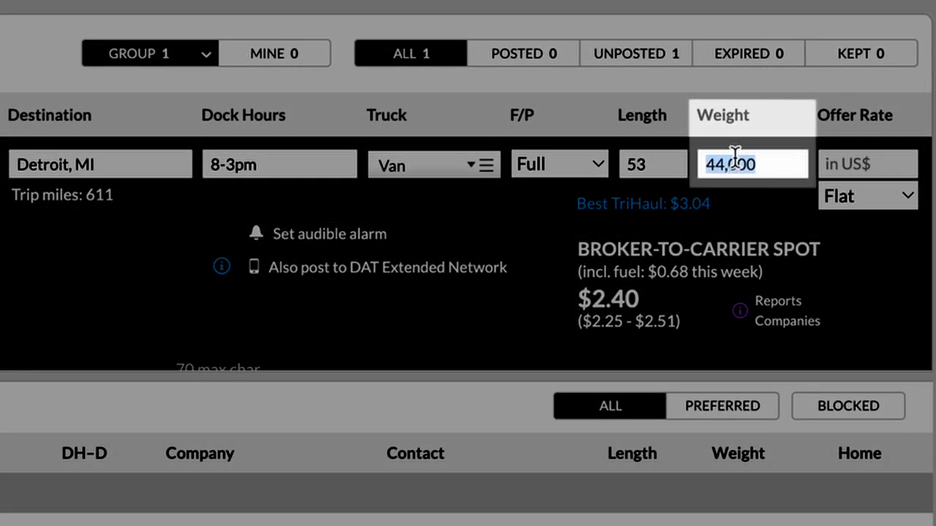
text(4)
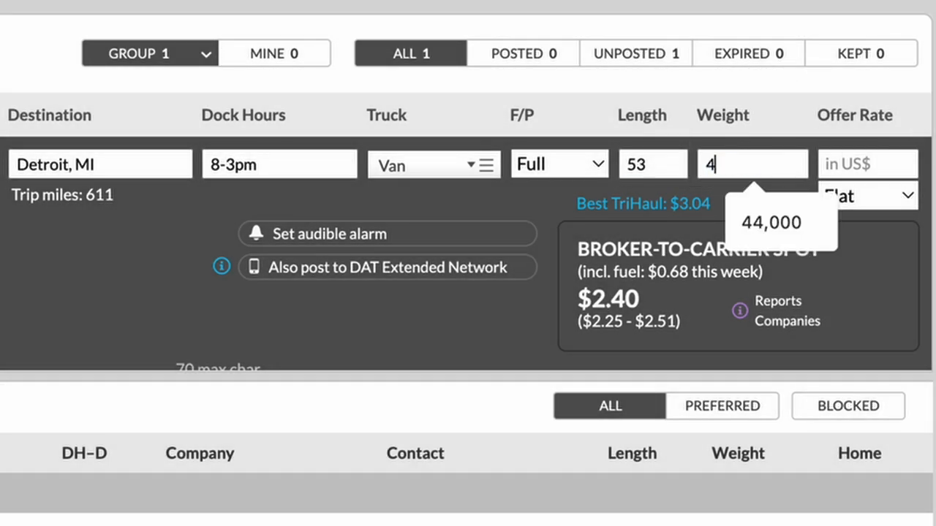
text(00)
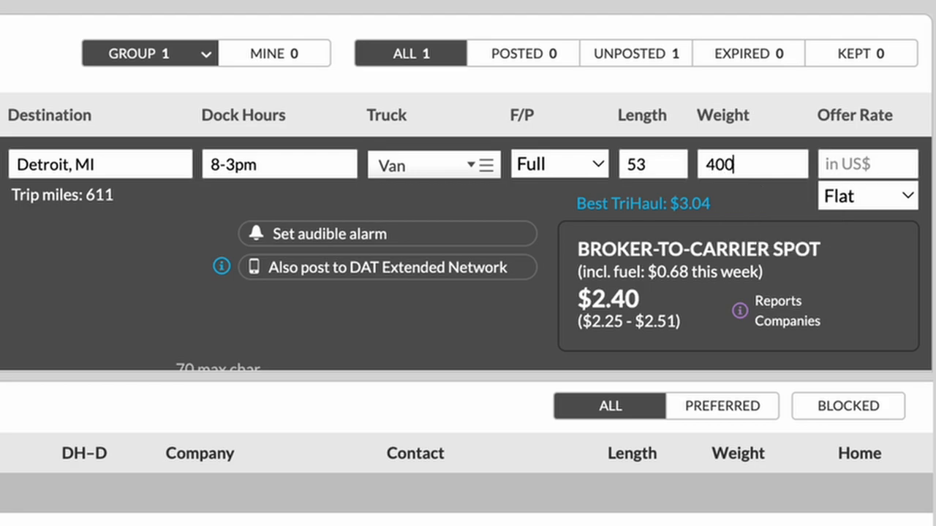
text(000)
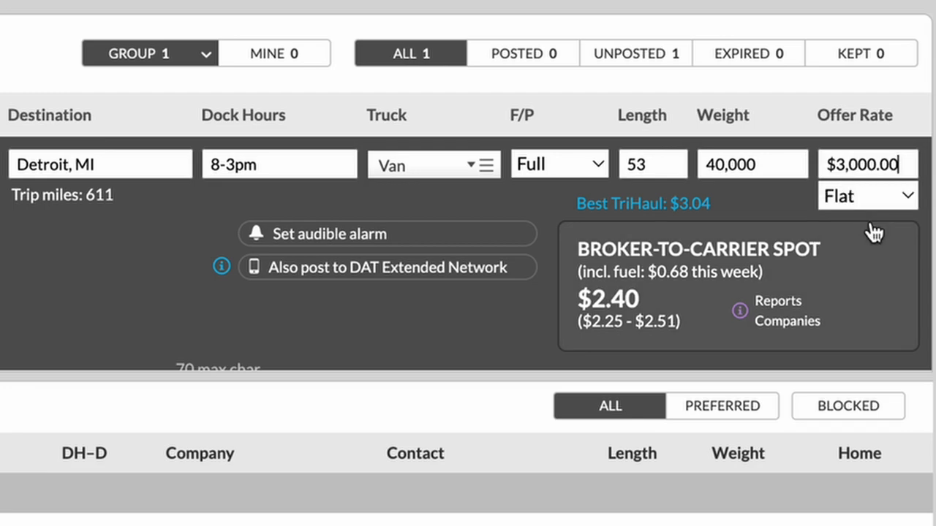
click(866, 195)
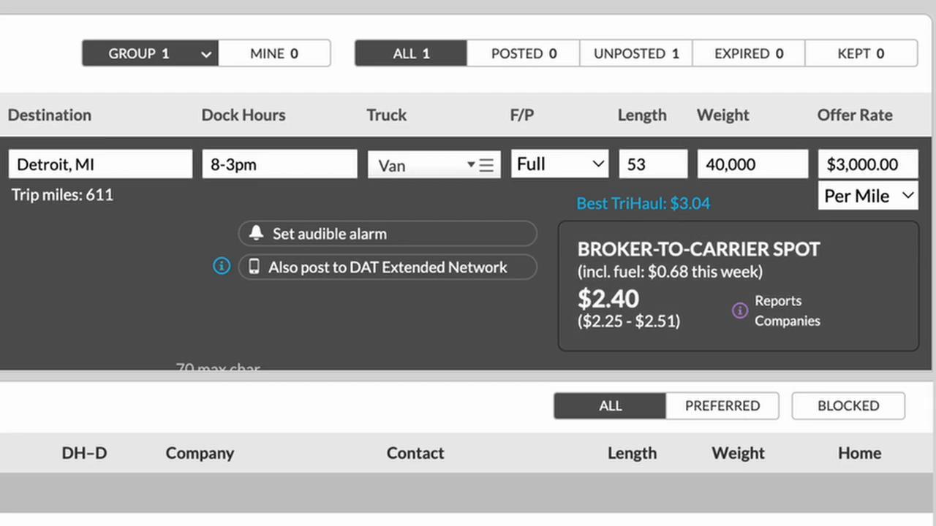
mouse_move(6, 204)
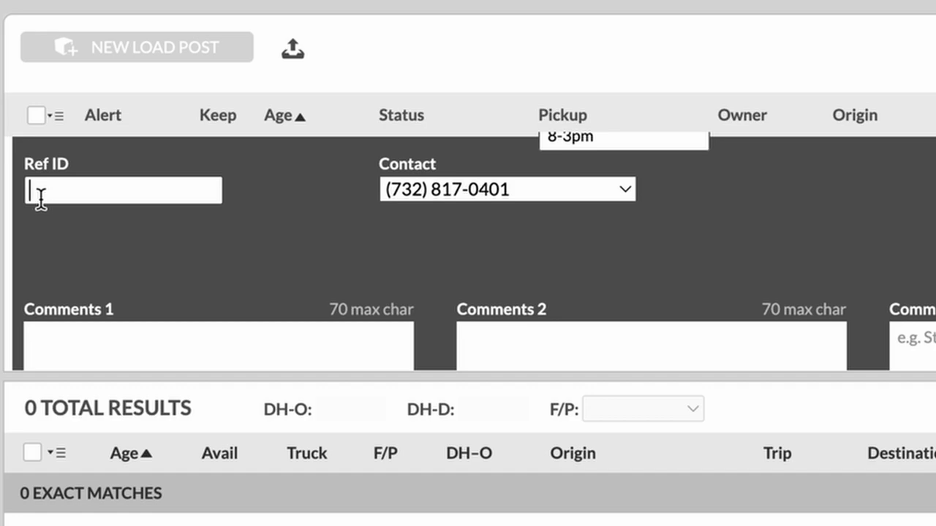
Switch the load post's contact to the second listed phone number
text(1)
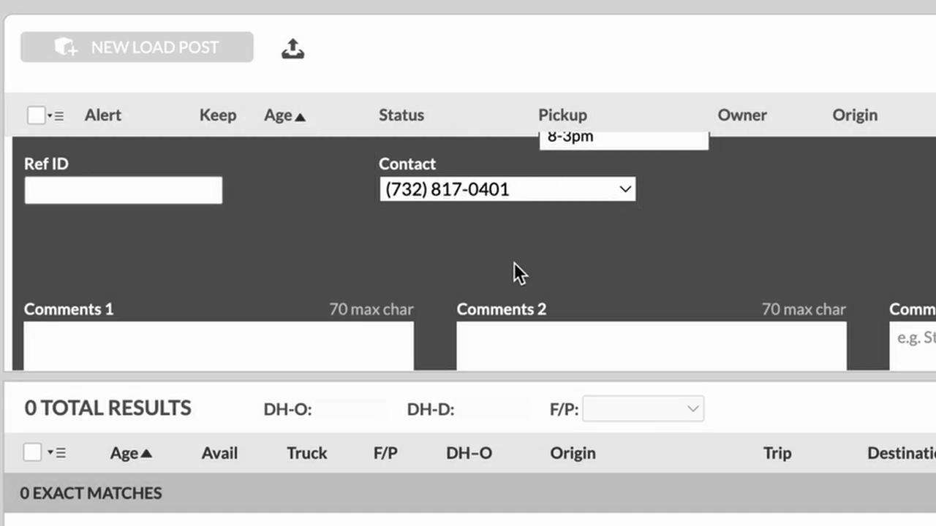
mouse_move(533, 265)
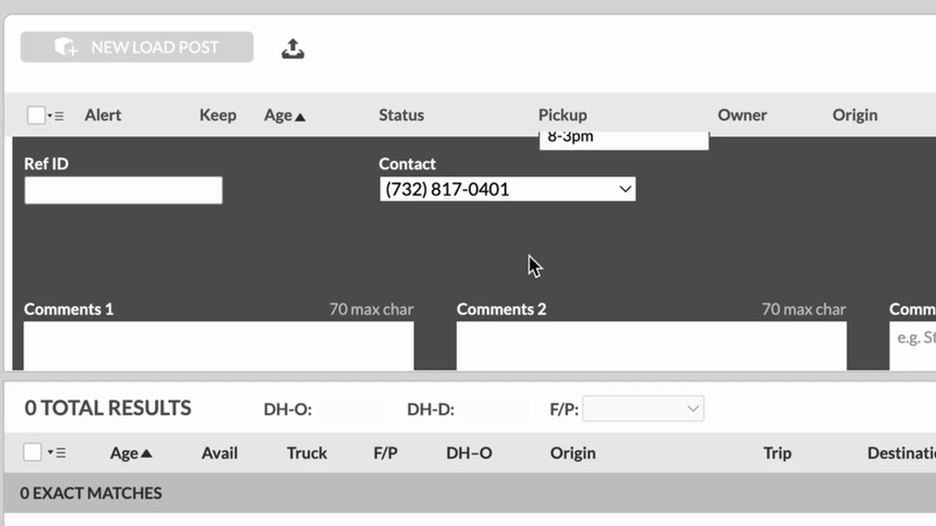
mouse_move(521, 212)
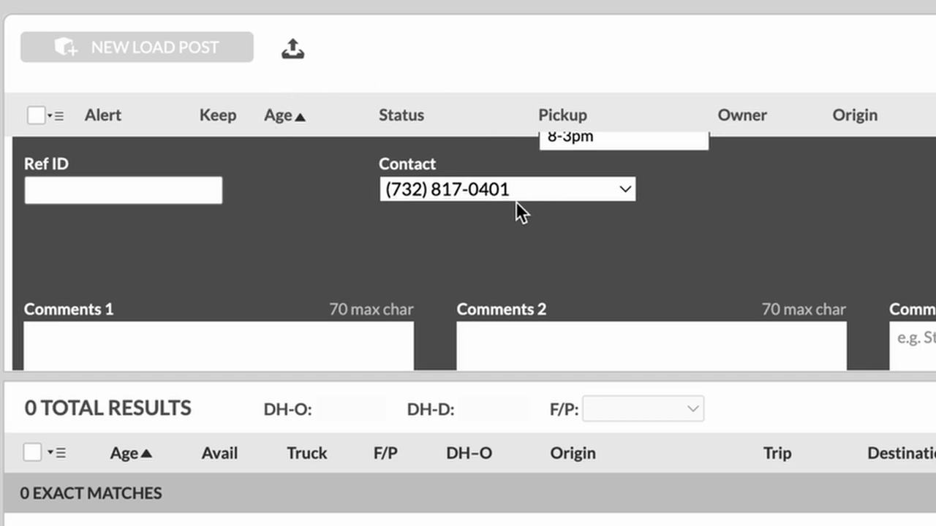
click(622, 188)
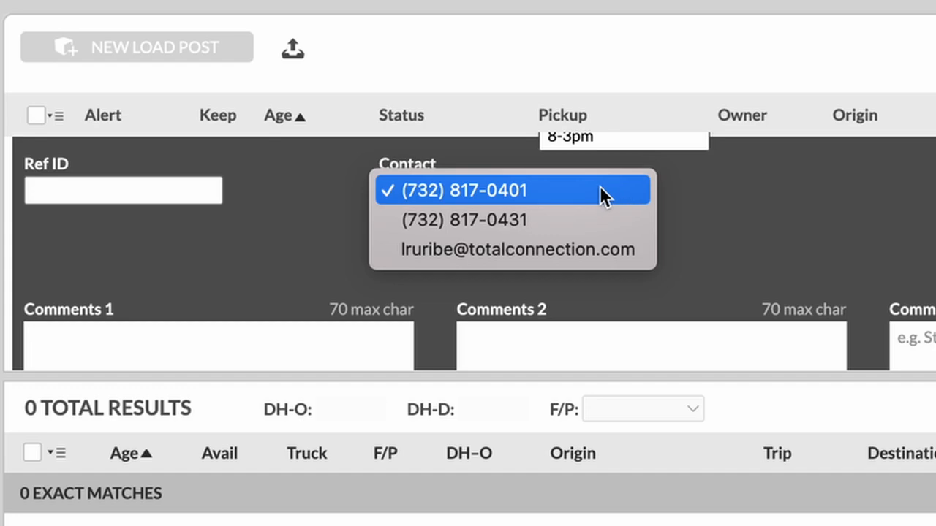
mouse_move(588, 189)
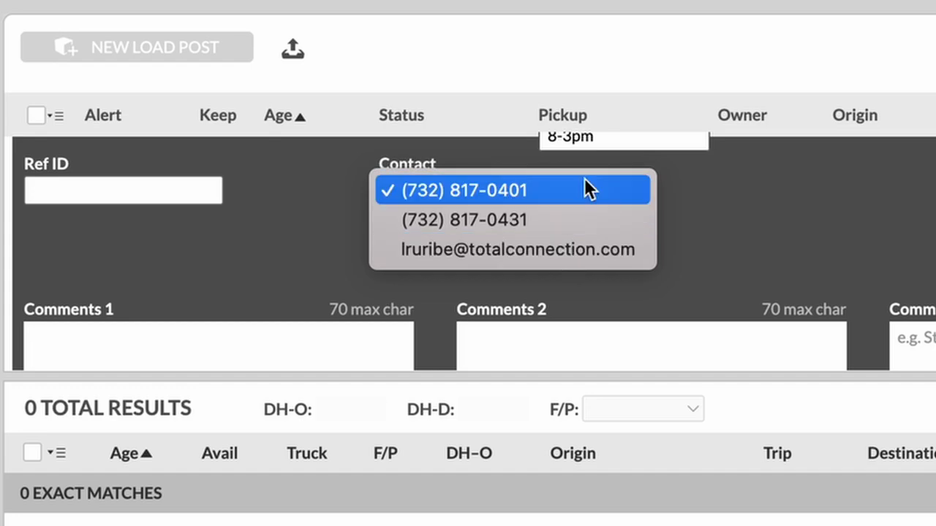
click(463, 219)
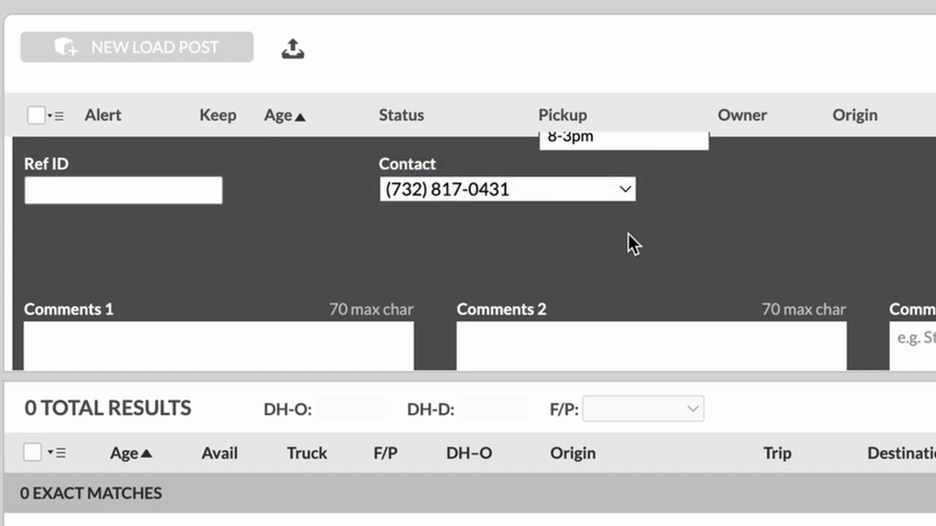
scroll(down, 3)
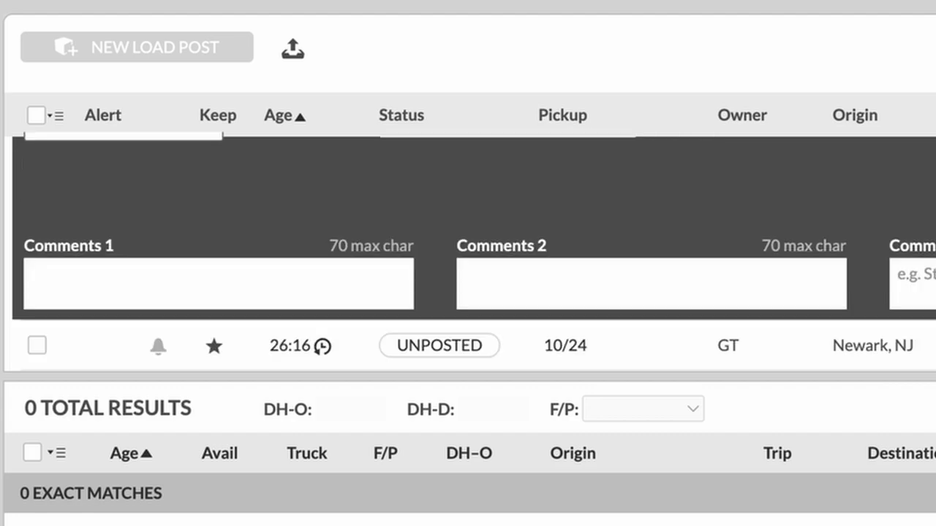
mouse_move(355, 241)
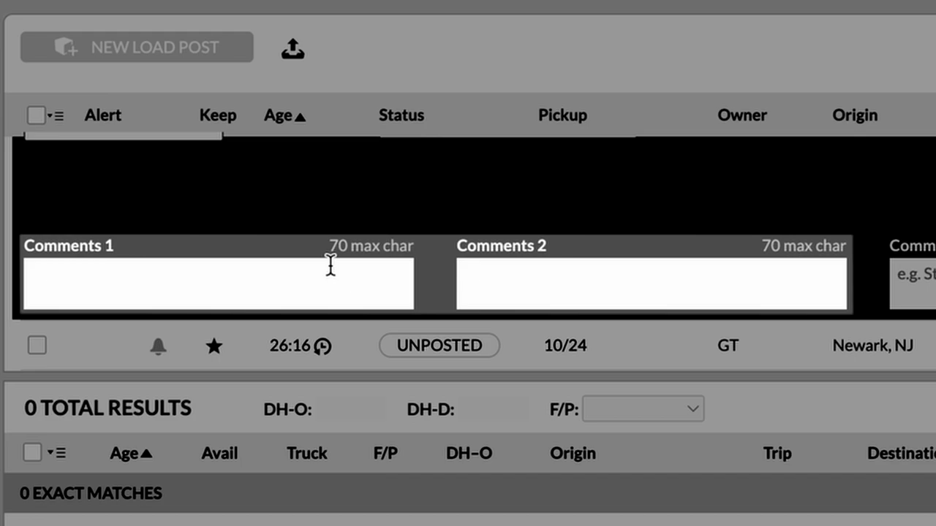
Enter Comments 1: 'Driver needs to assist with loading to tail. Load bars required.'
click(218, 284)
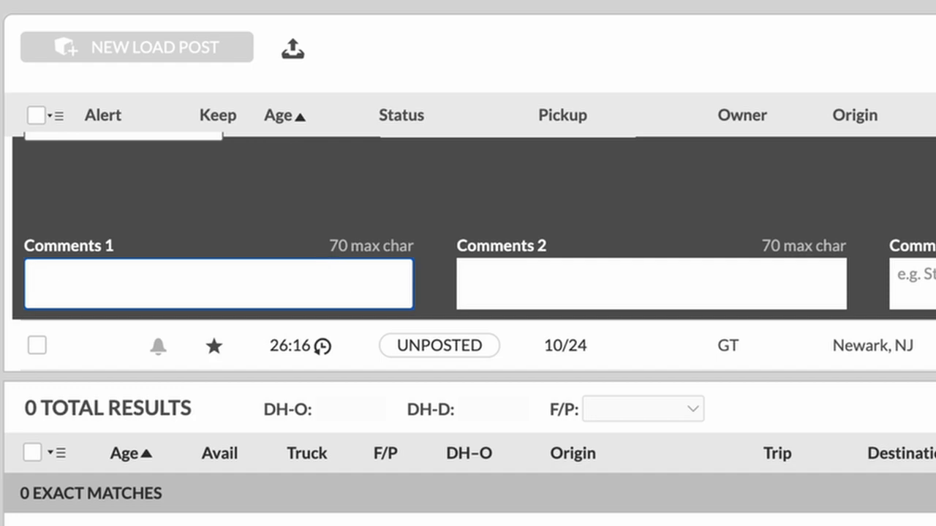
text(Drv)
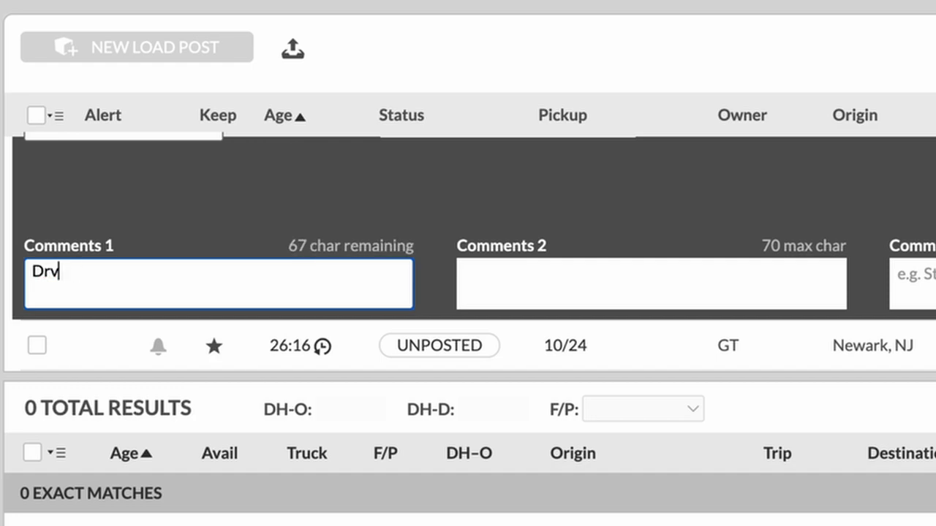
text(iver needs to ass)
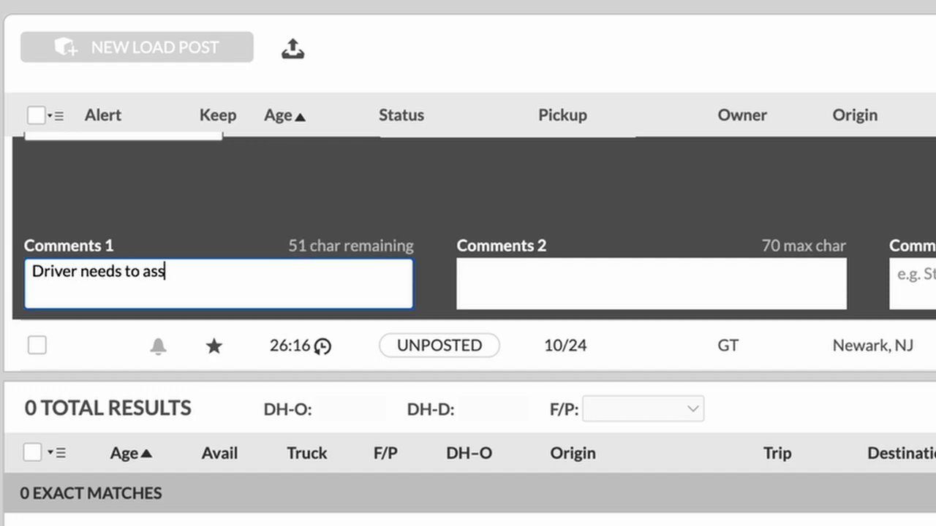
text(ist with loading to)
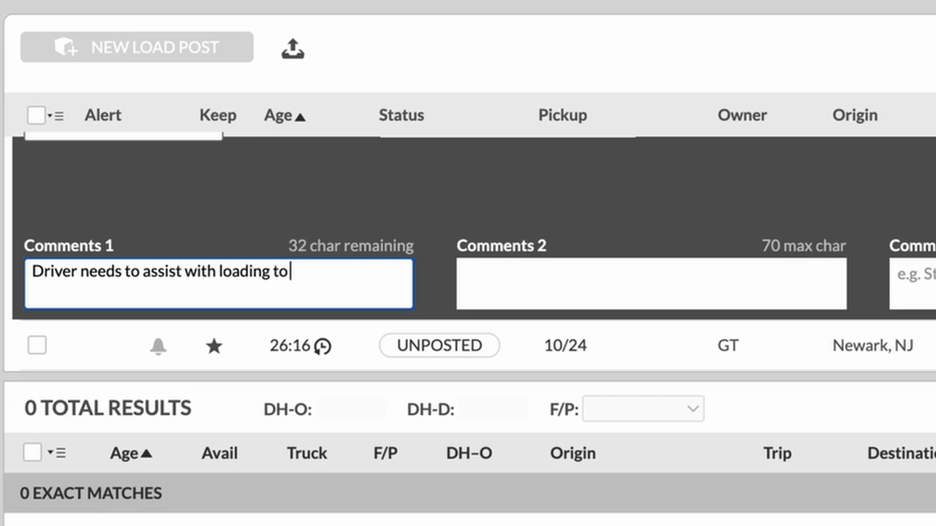
text(tail.)
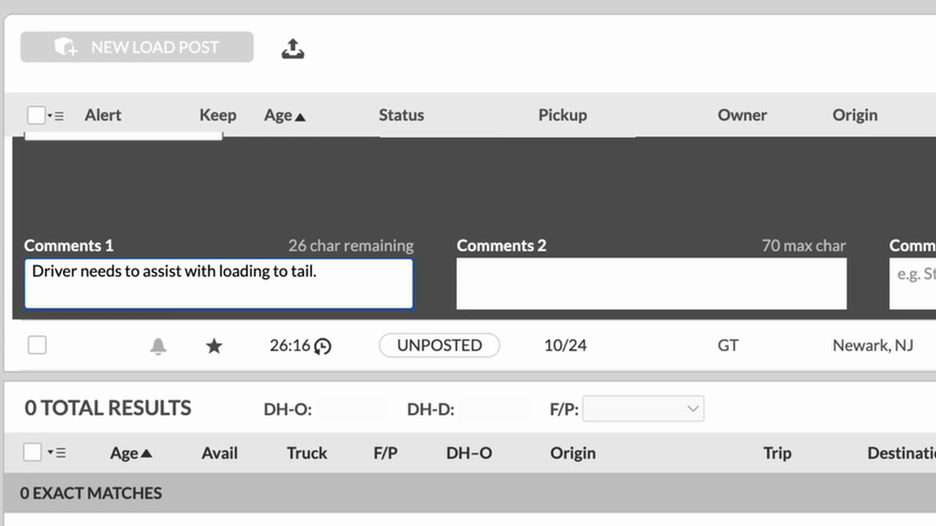
text(Load bars re)
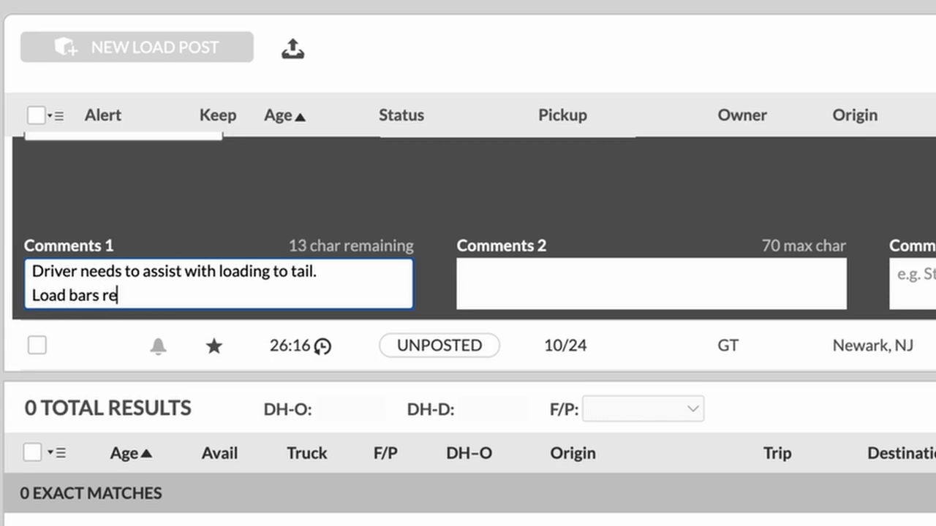
text(quired.)
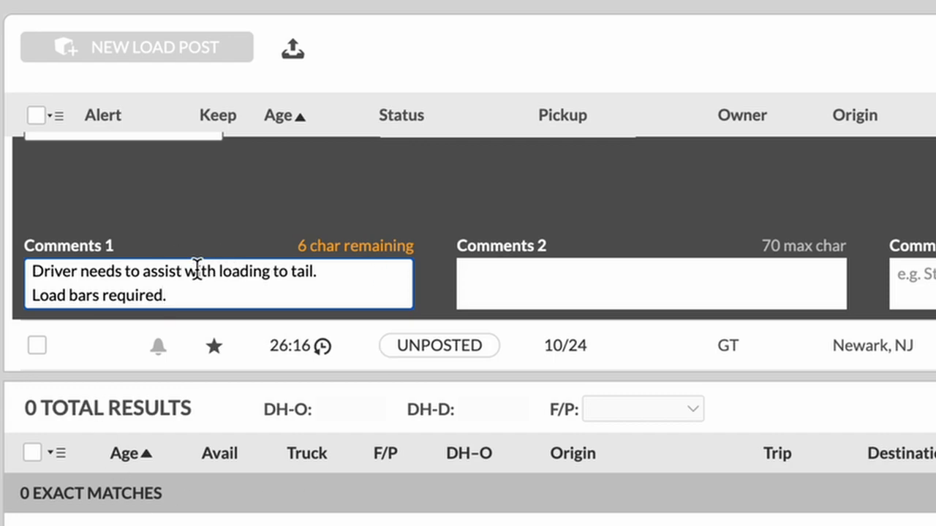
click(650, 284)
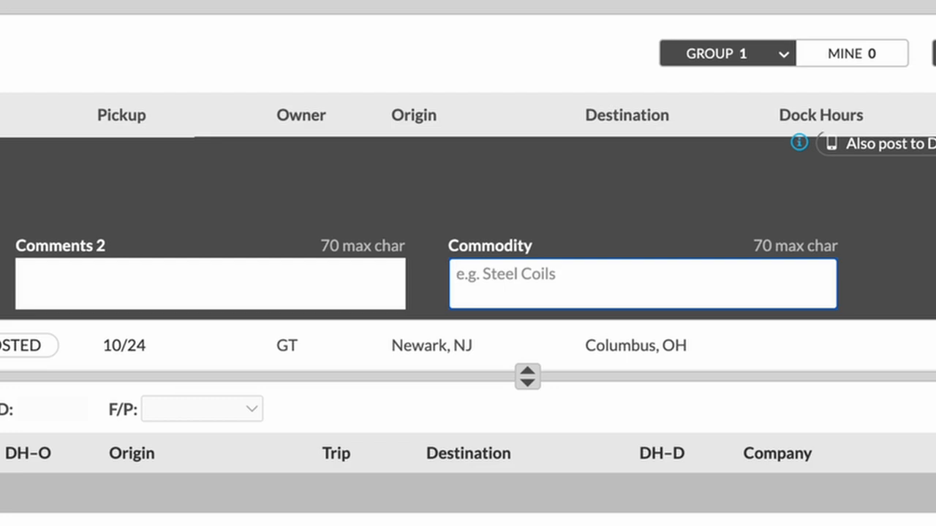
Enter 'Steel Coils' as the commodity, correcting the mistyped start
click(644, 284)
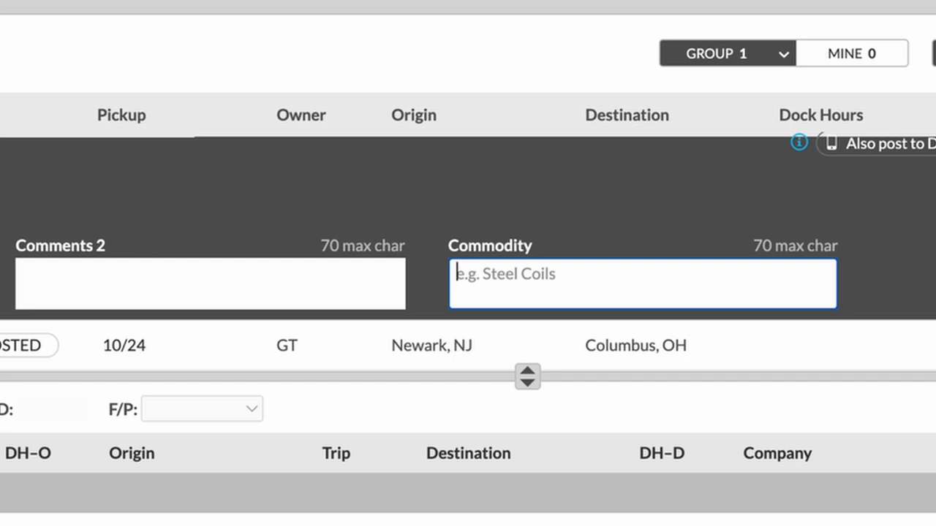
text(St4e)
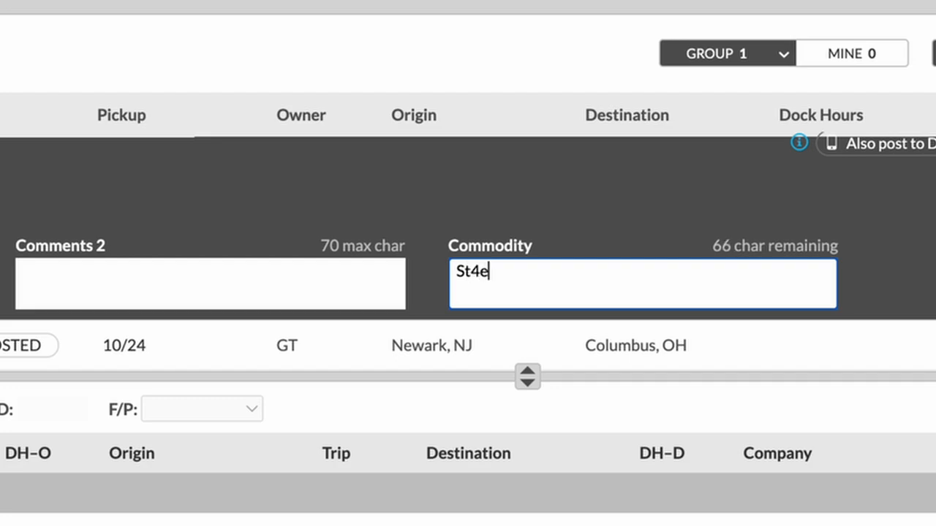
text(Steel Coils)
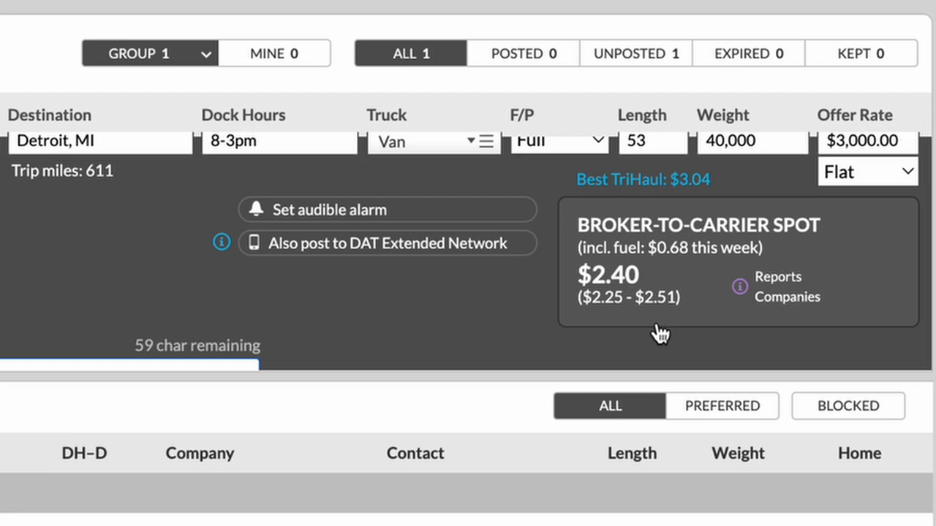
mouse_move(649, 269)
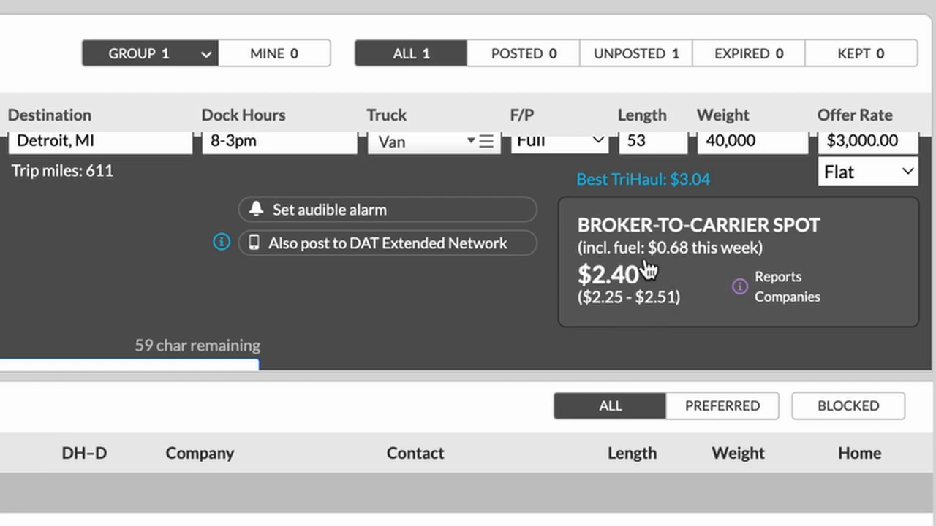
mouse_move(905, 263)
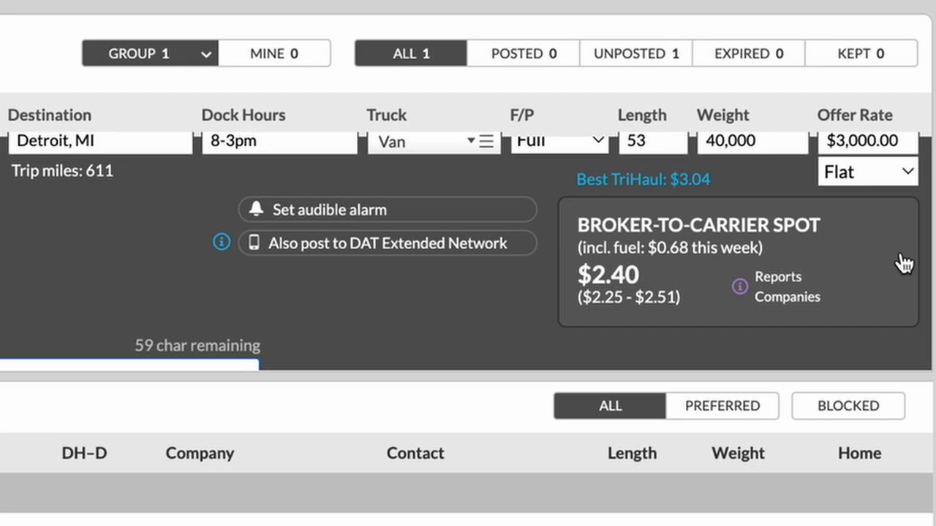
mouse_move(797, 289)
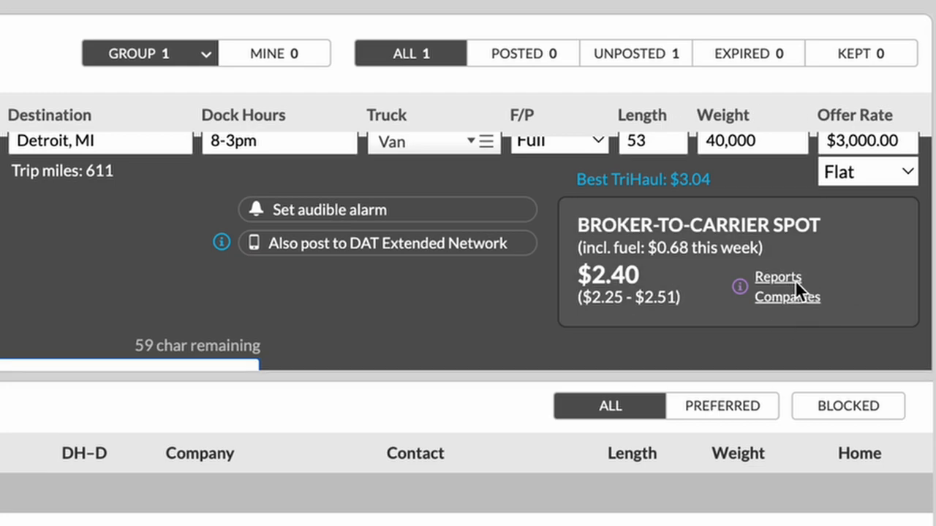
mouse_move(746, 303)
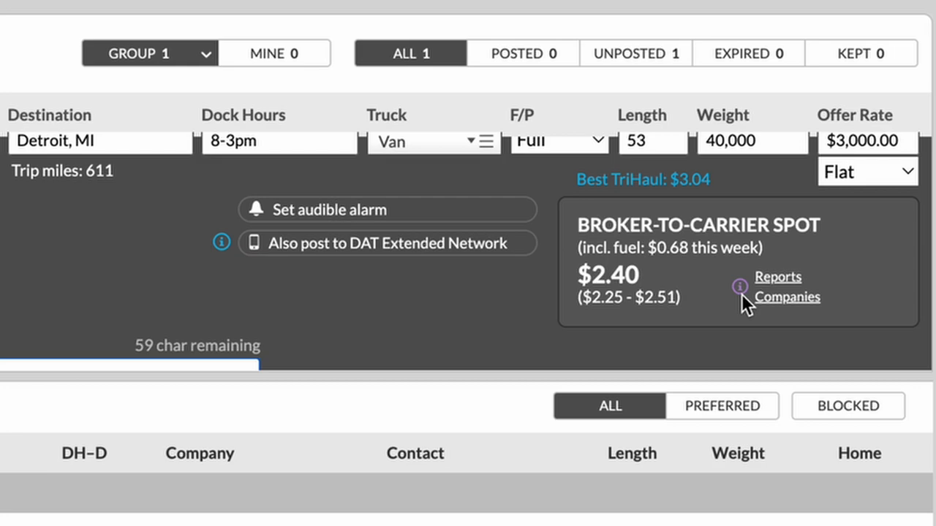
mouse_move(658, 273)
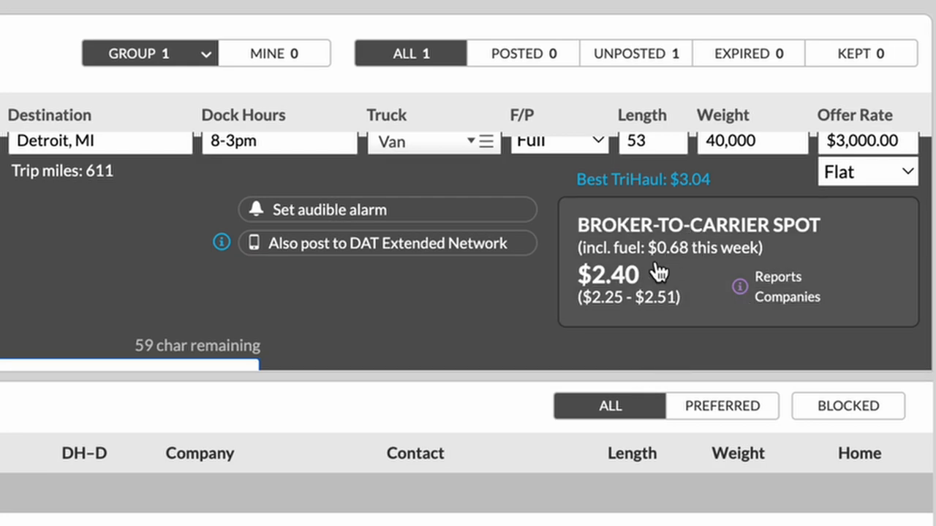
mouse_move(590, 313)
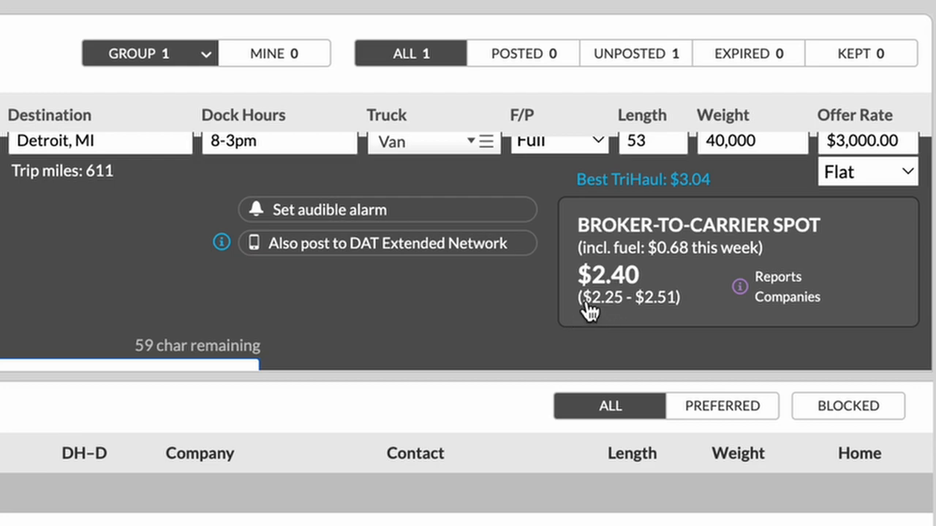
mouse_move(613, 313)
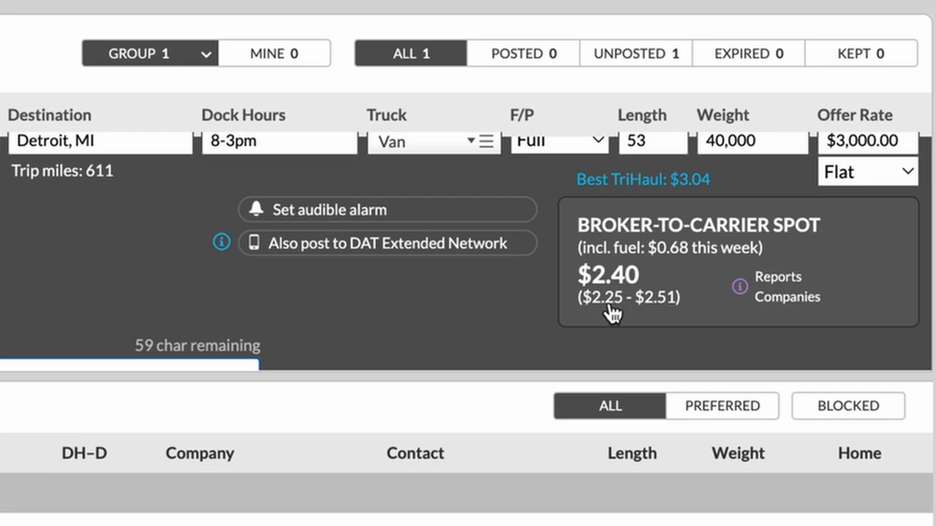
mouse_move(681, 324)
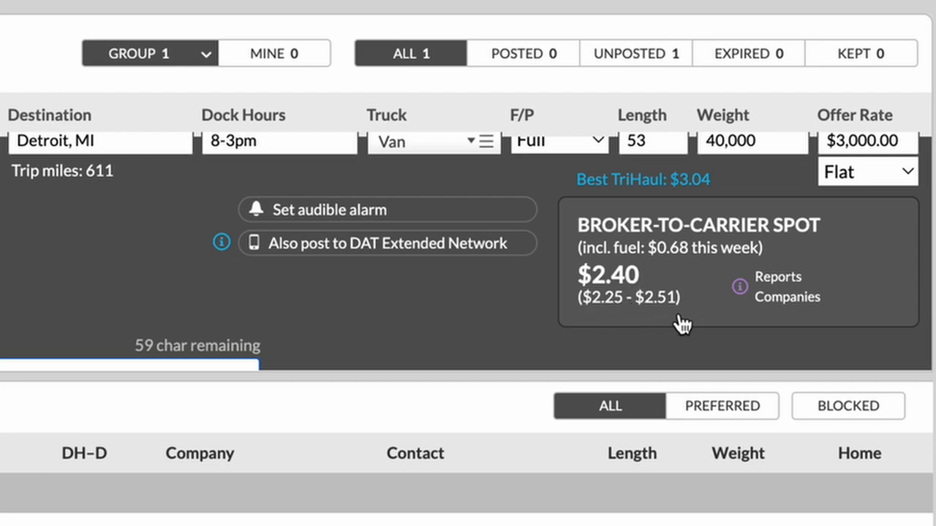
mouse_move(643, 260)
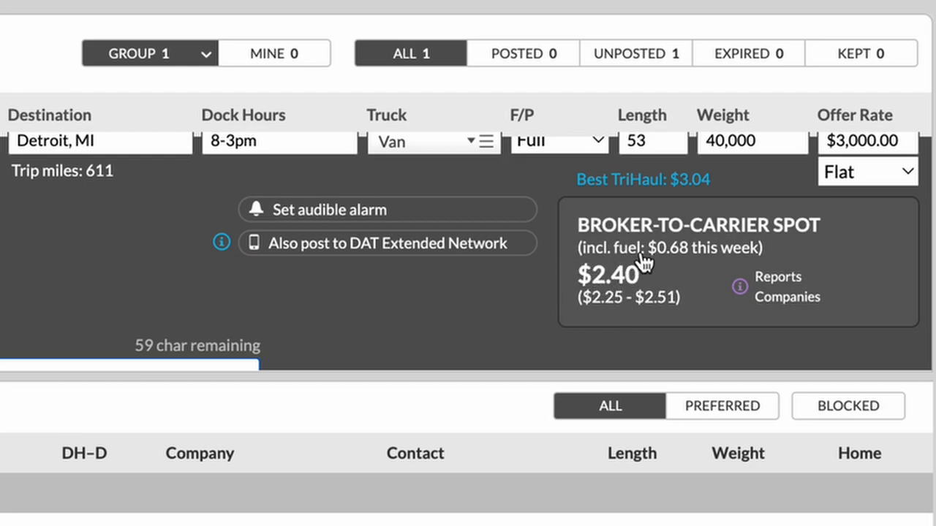
mouse_move(614, 300)
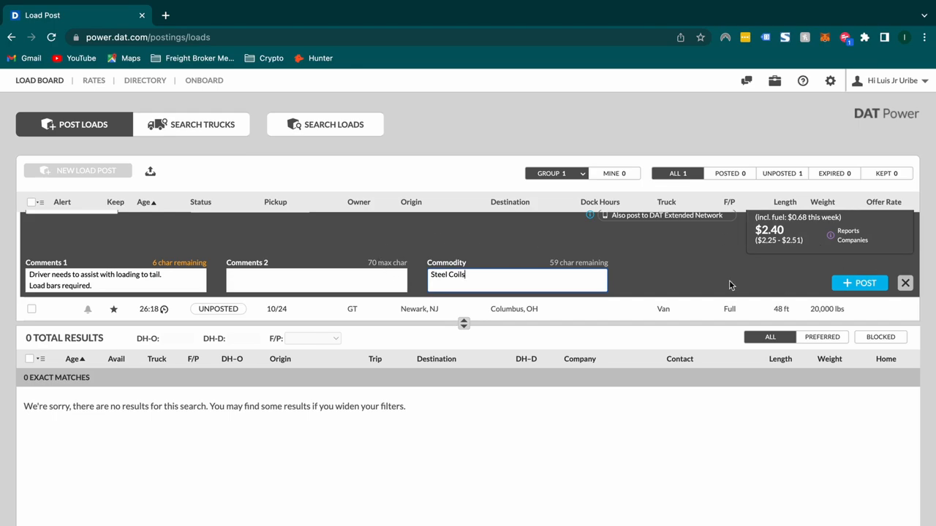
Post the load, bringing up 32 matching trucks, 4 of them exact matches
click(860, 283)
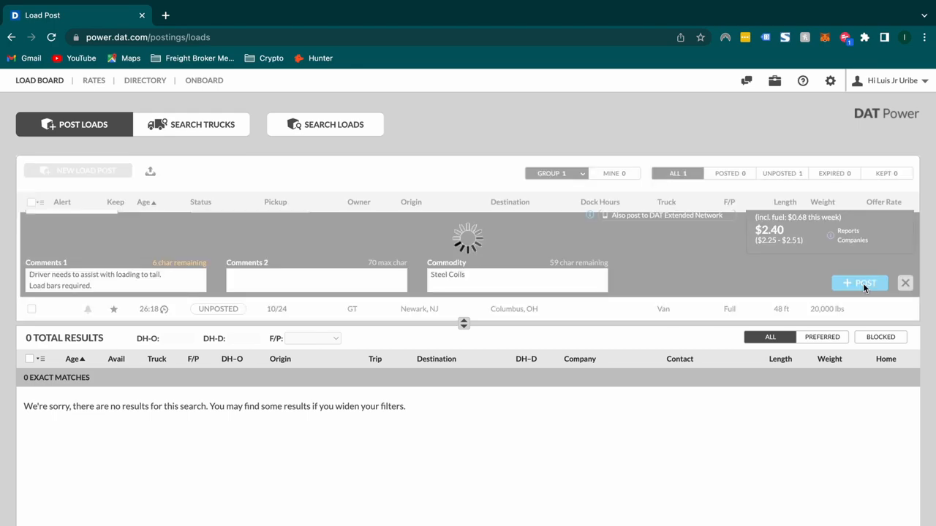
click(860, 283)
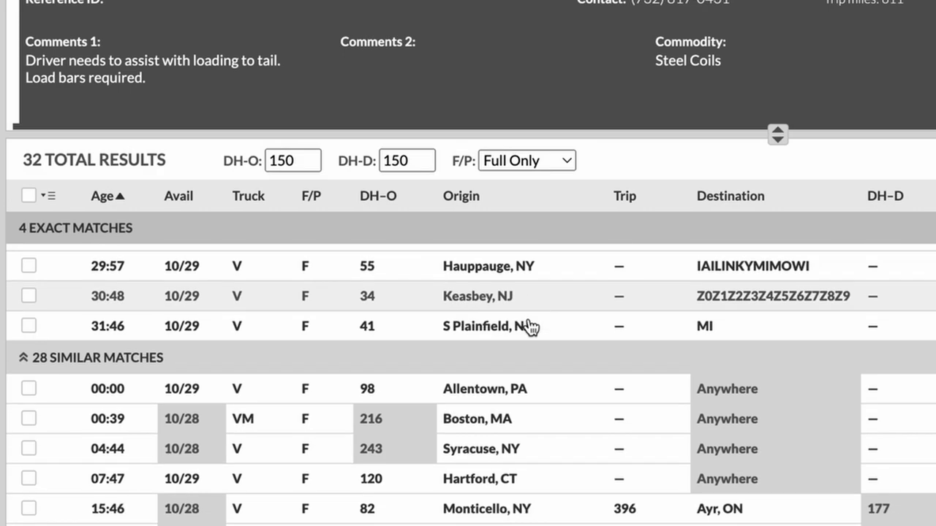
scroll(down, 3)
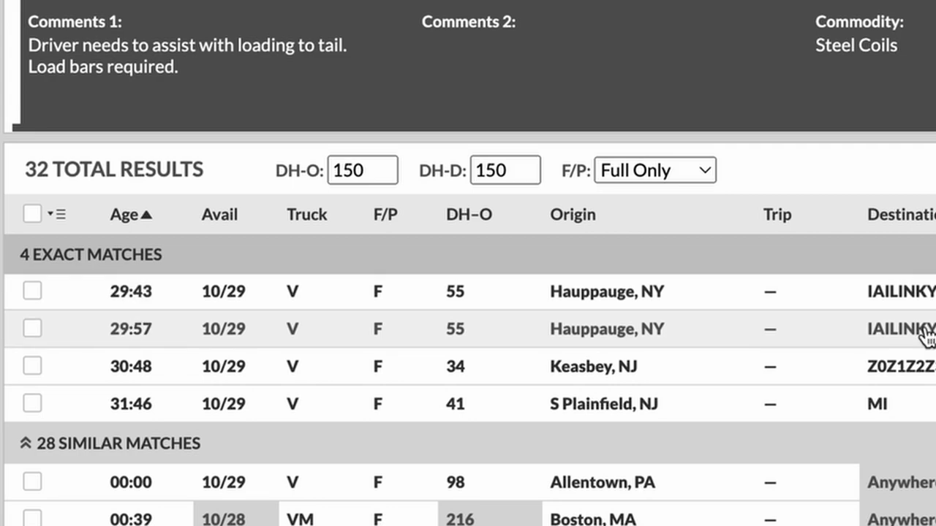
mouse_move(121, 300)
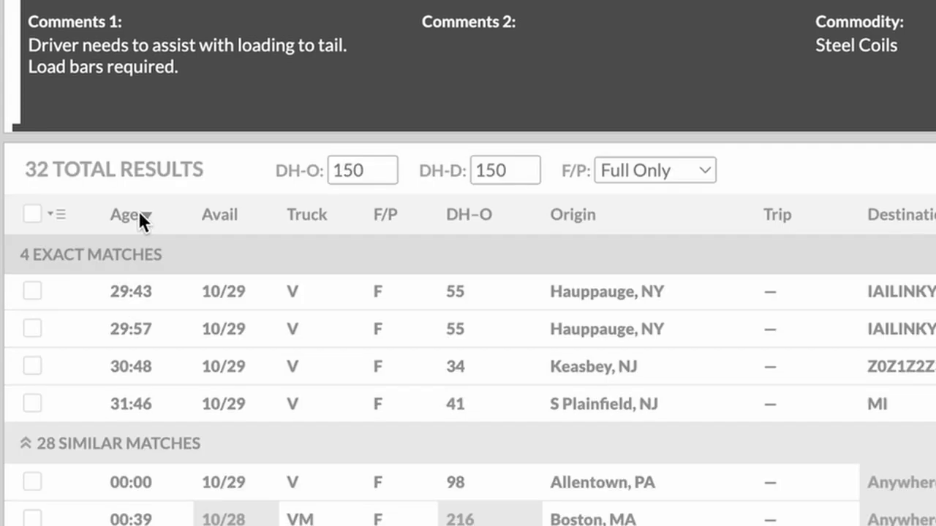
click(125, 214)
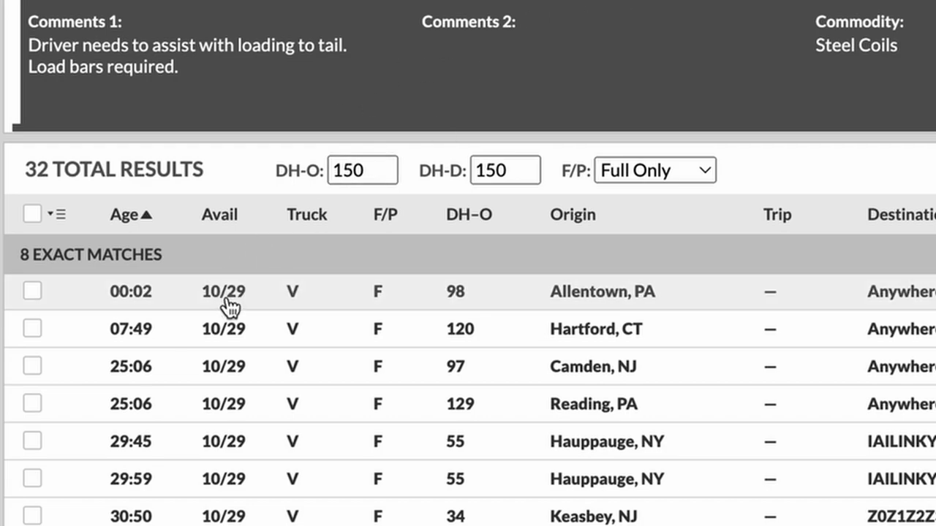
mouse_move(220, 303)
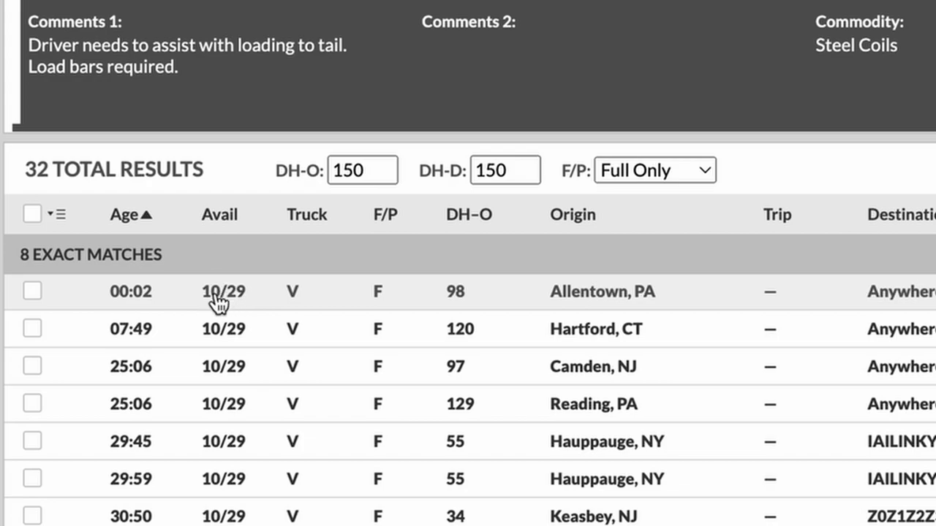
mouse_move(310, 298)
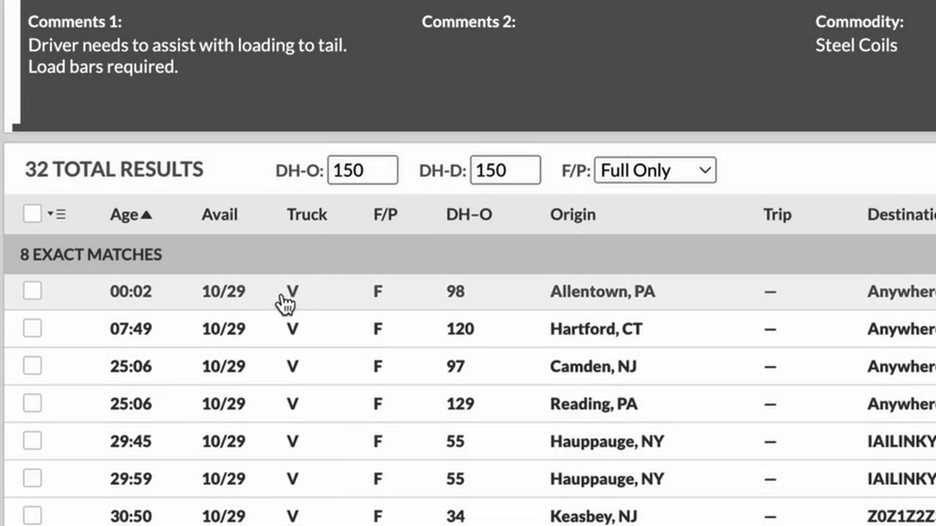
mouse_move(378, 323)
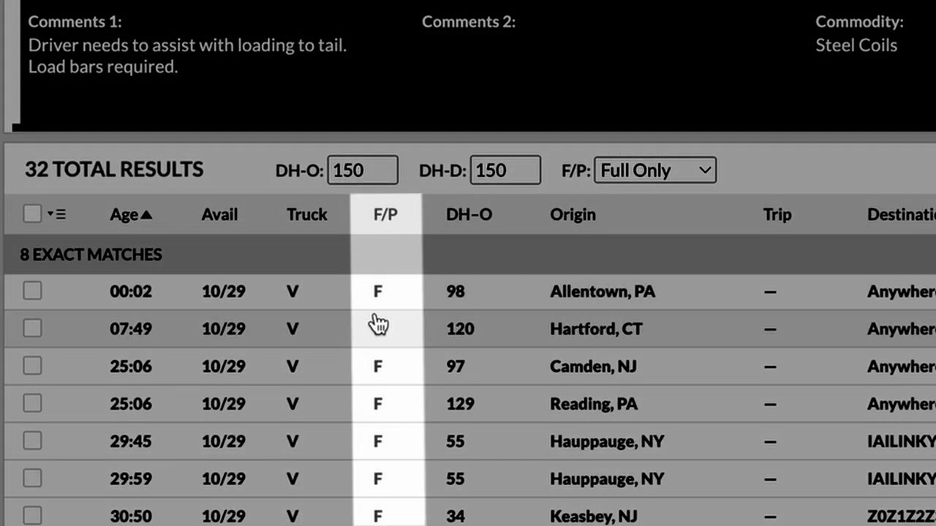
mouse_move(380, 304)
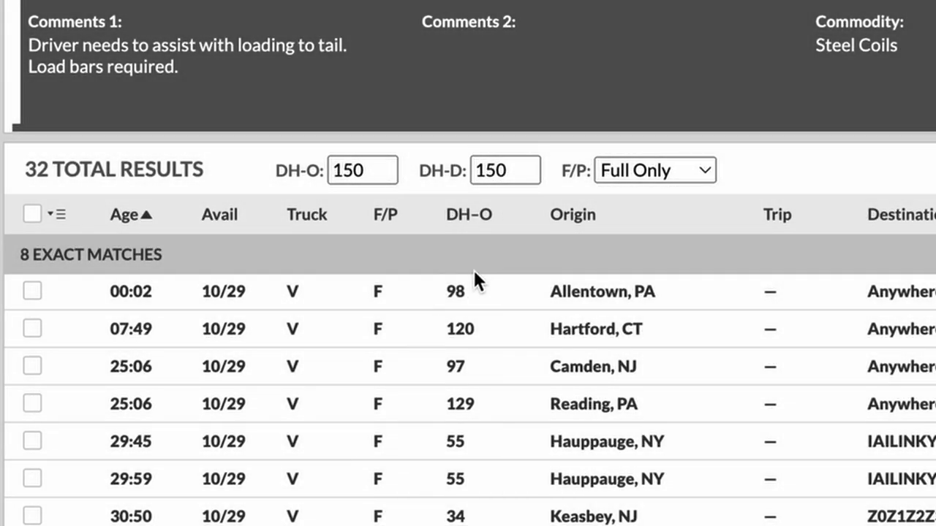
mouse_move(430, 372)
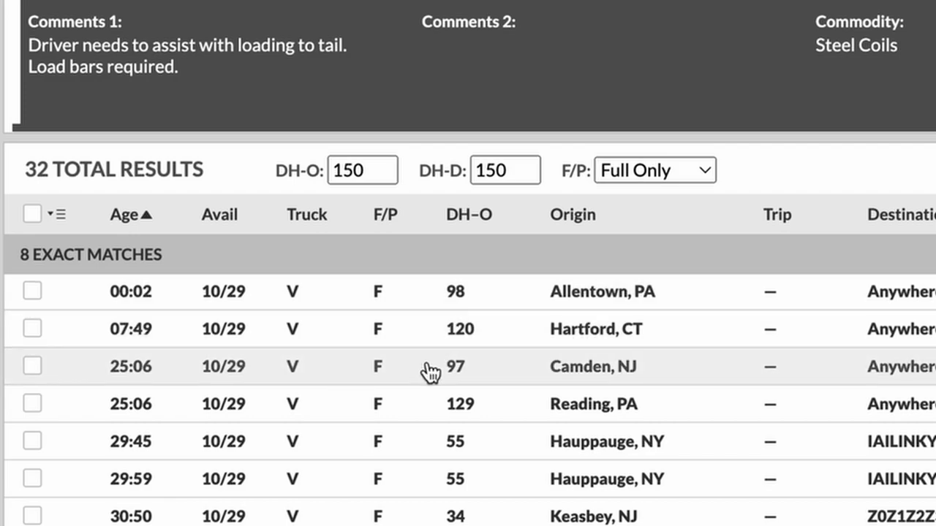
mouse_move(475, 296)
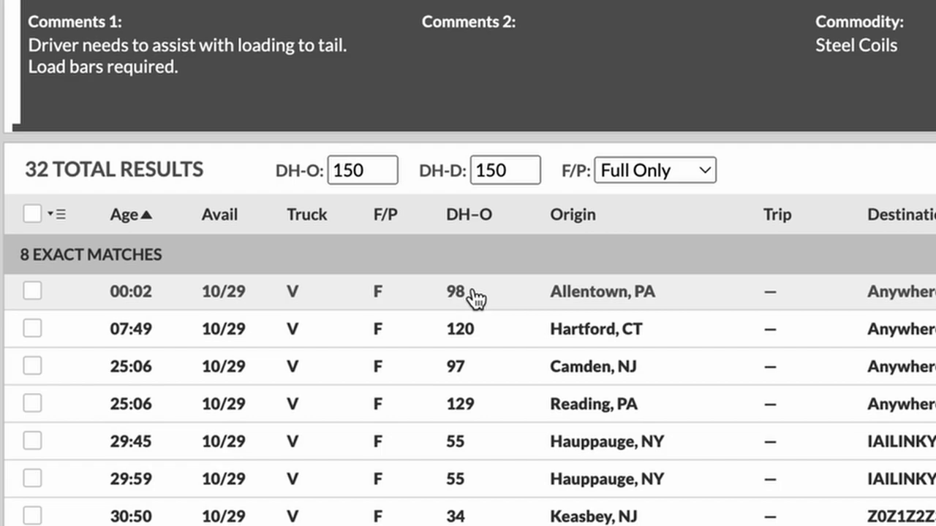
mouse_move(503, 302)
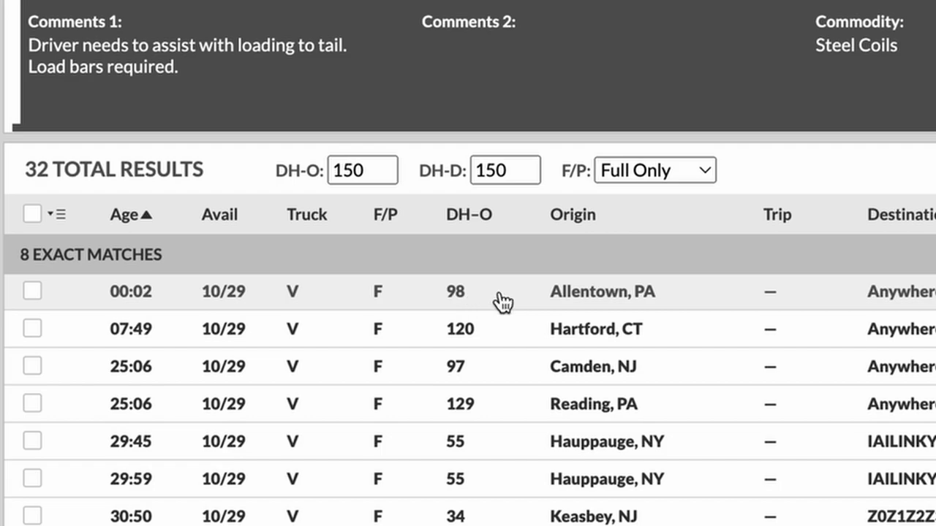
mouse_move(580, 313)
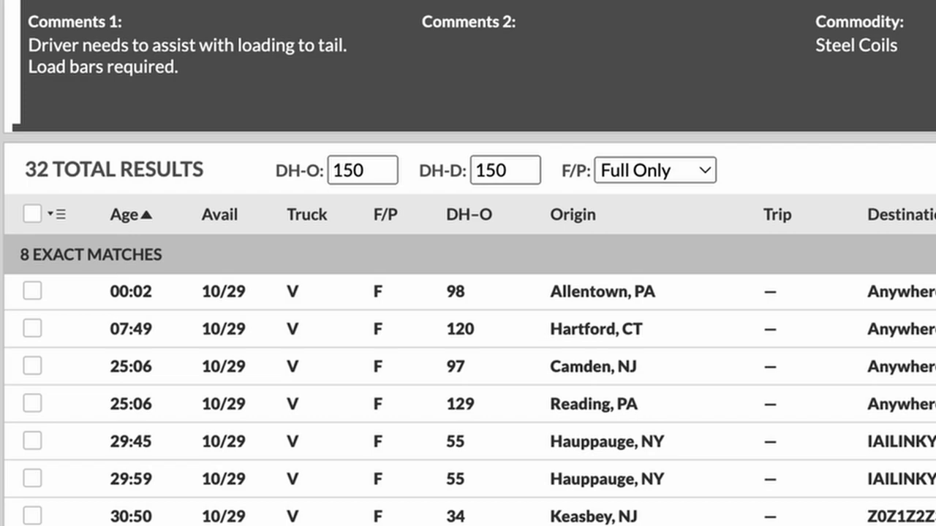
mouse_move(700, 53)
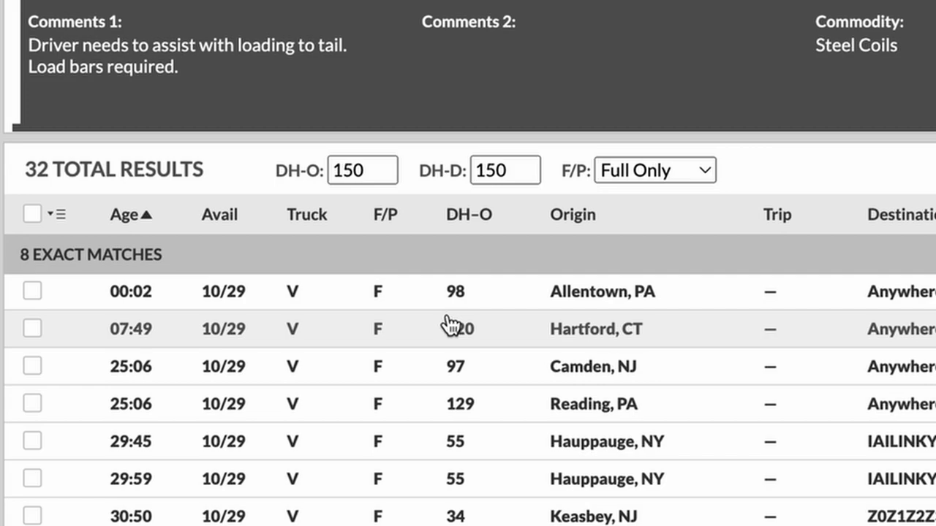
mouse_move(474, 229)
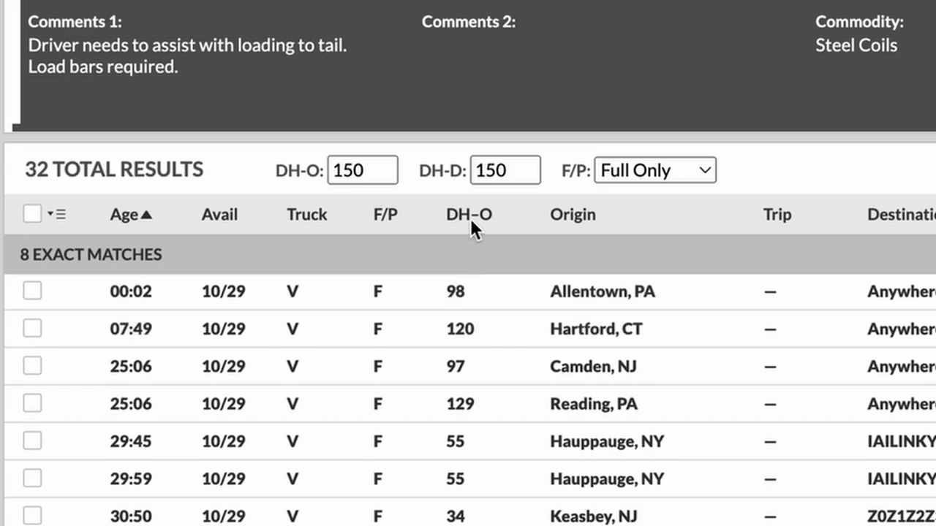
Sort matching trucks by DH-O nearest first, then scroll right to the Company and Contact columns
click(468, 214)
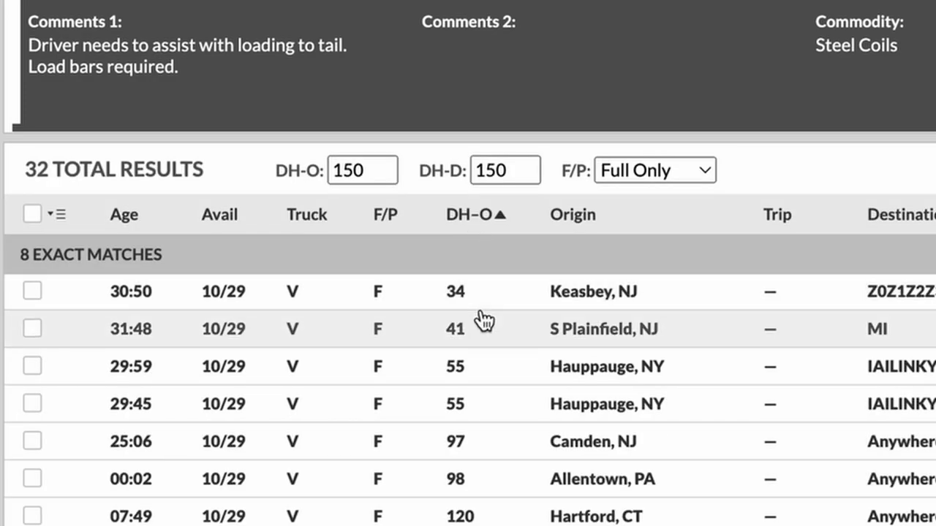
mouse_move(599, 313)
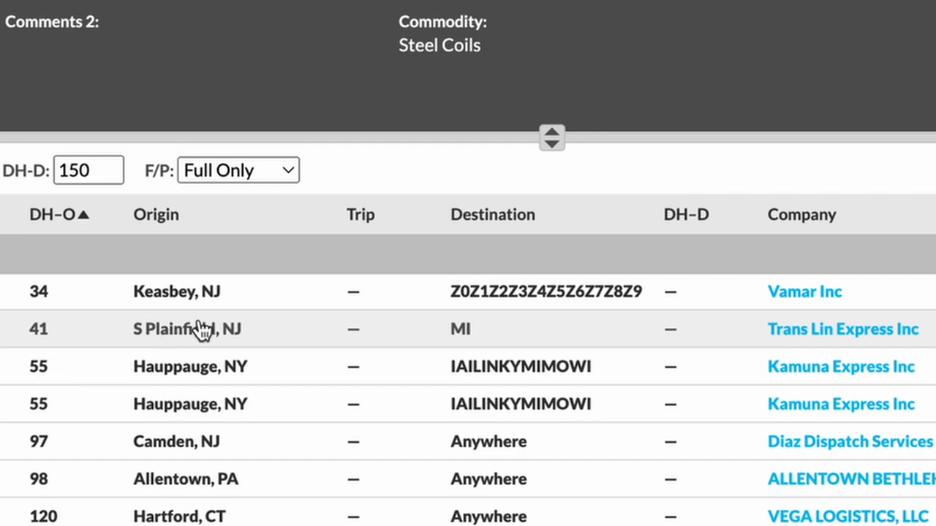
mouse_move(472, 326)
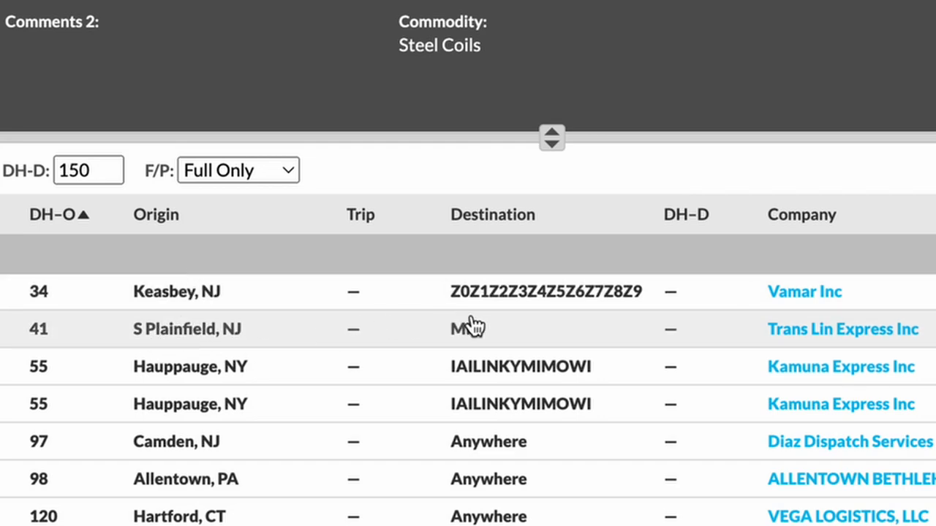
scroll(right, 3)
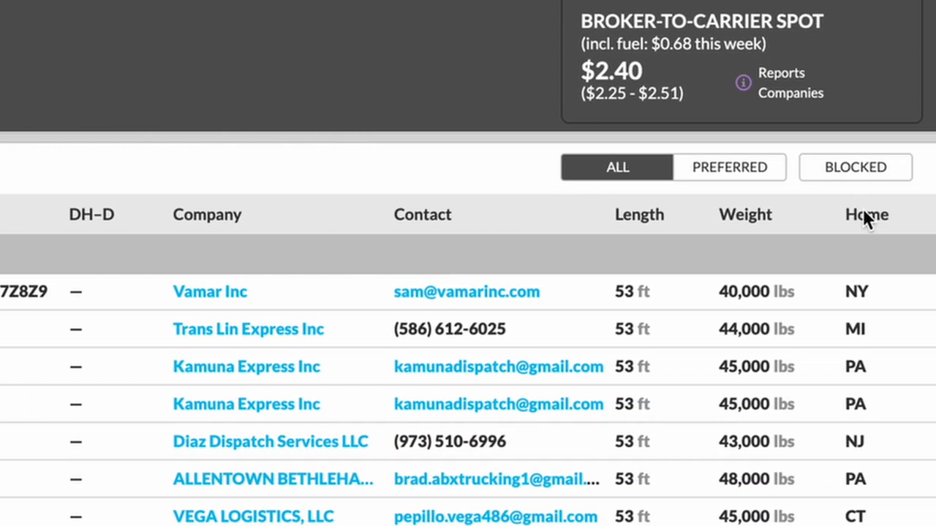
mouse_move(863, 334)
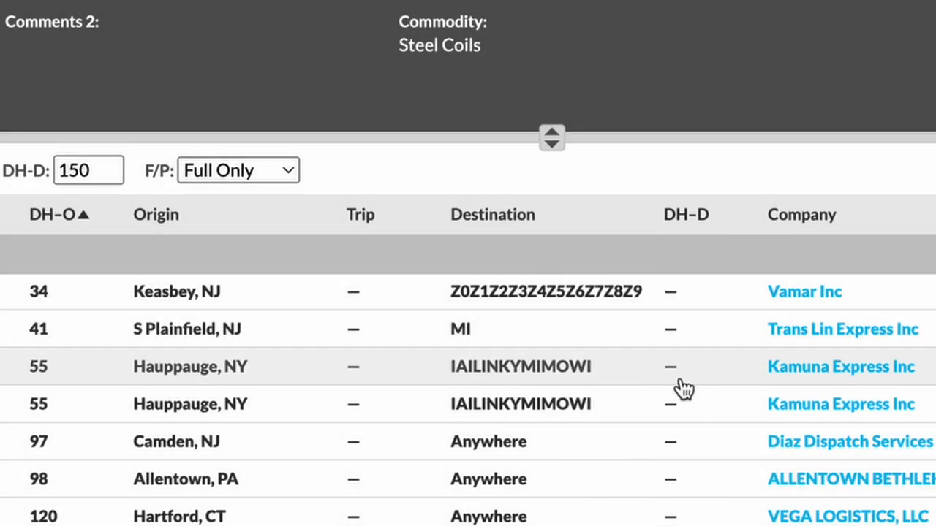
scroll(right, 3)
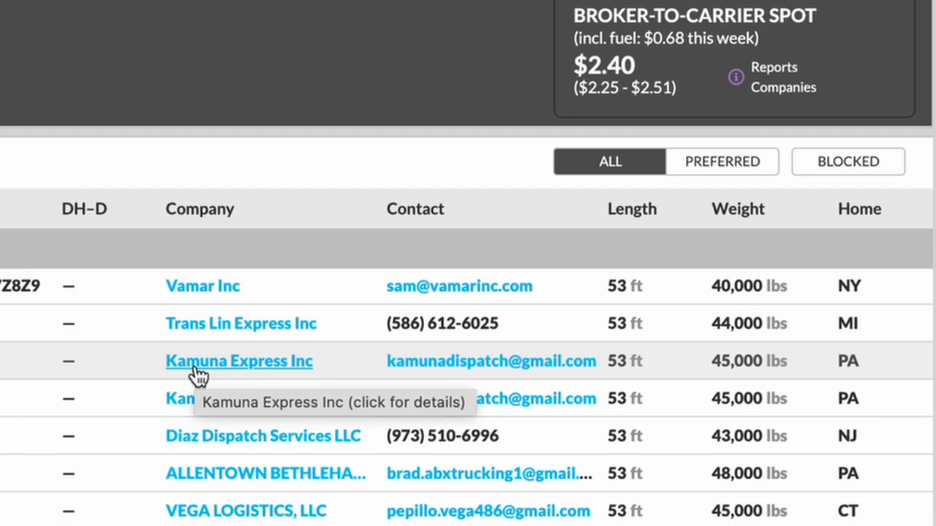
Open Kamuna Express Inc's details: Harrisburg, PA, docket MC#1060770, no reviews
scroll(down, 3)
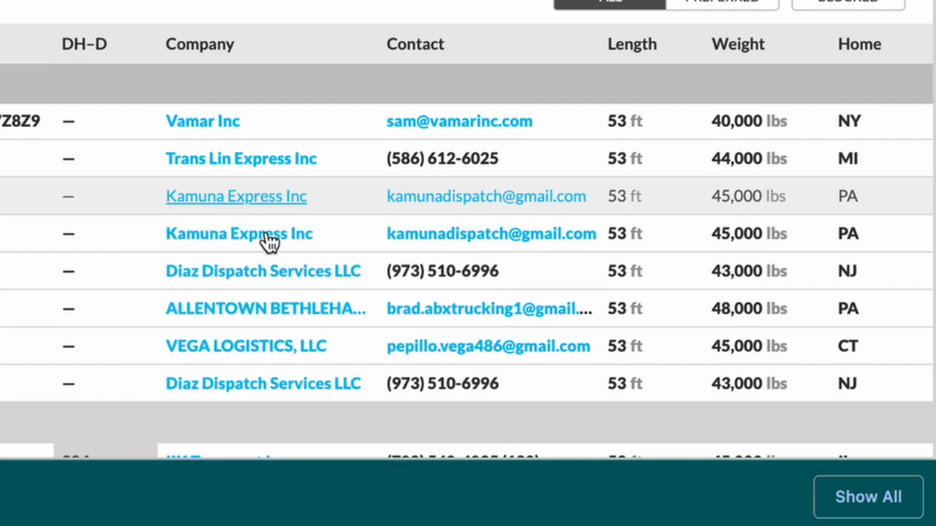
click(240, 234)
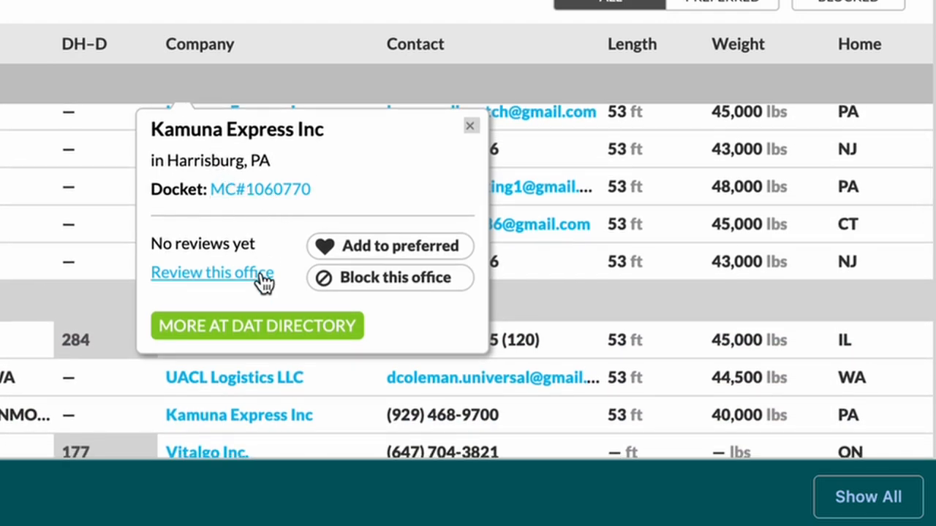
scroll(up, 3)
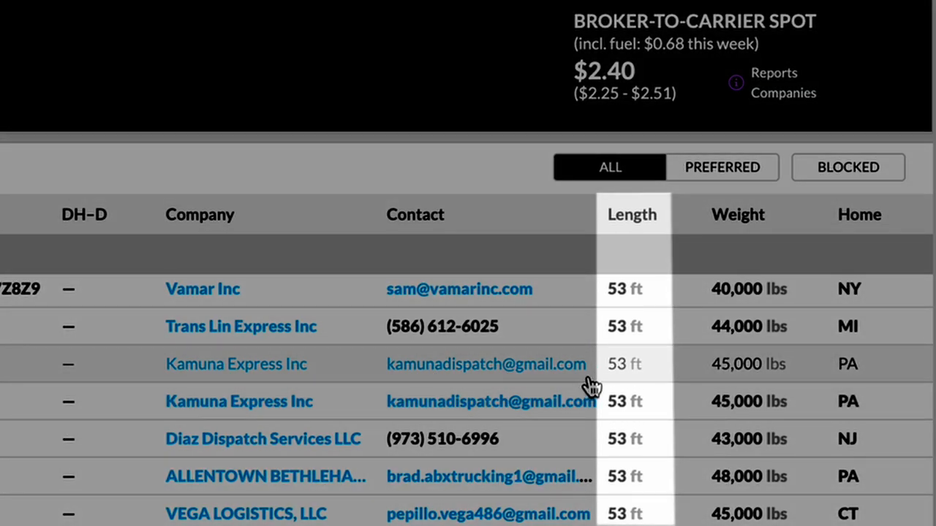
mouse_move(632, 6)
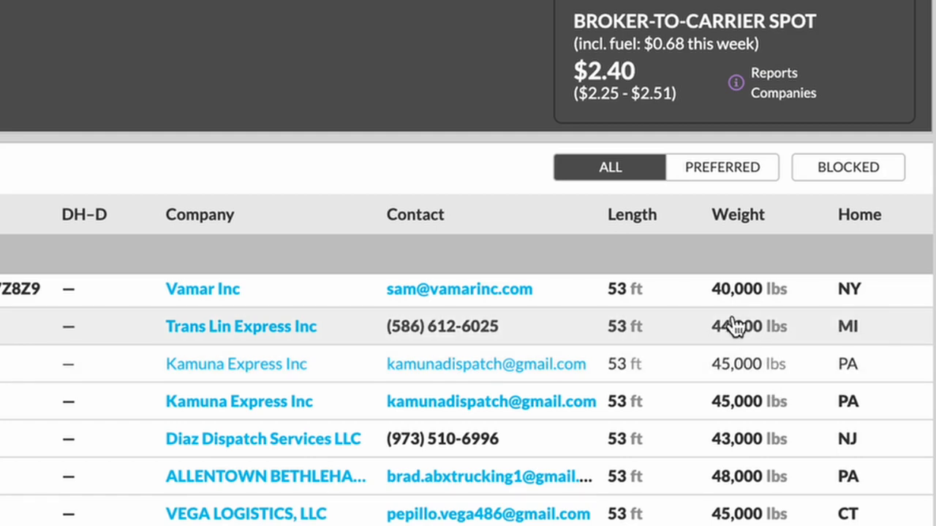
mouse_move(783, 331)
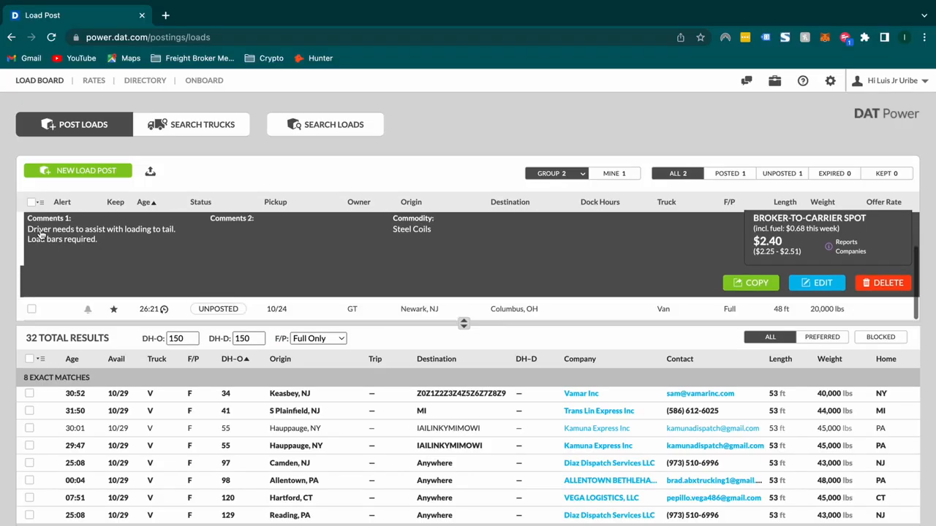
Collapse the Hackensack, NJ to Detroit, MI post into a compact row
click(146, 38)
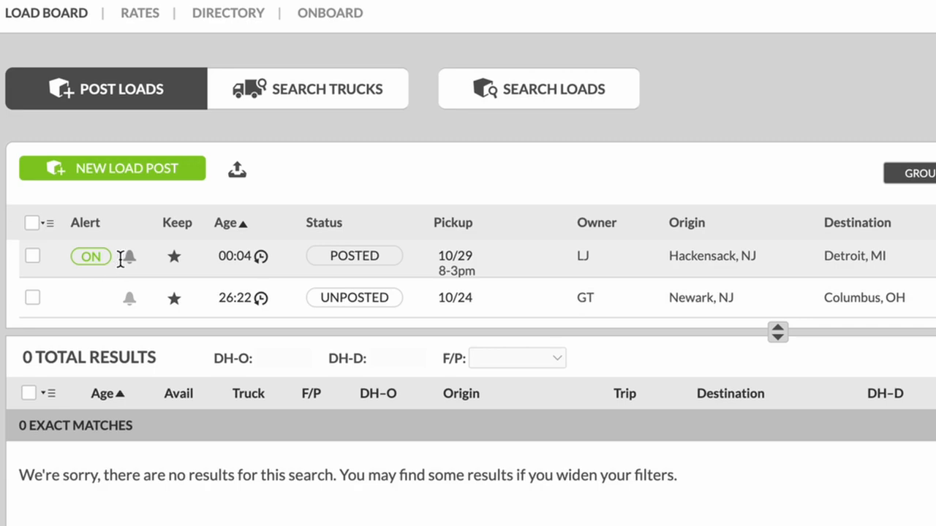
mouse_move(765, 263)
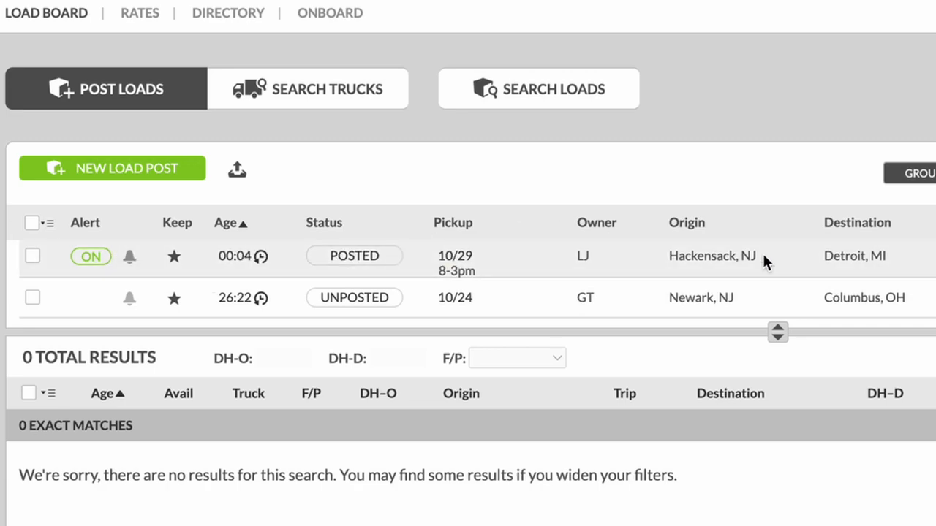
mouse_move(241, 274)
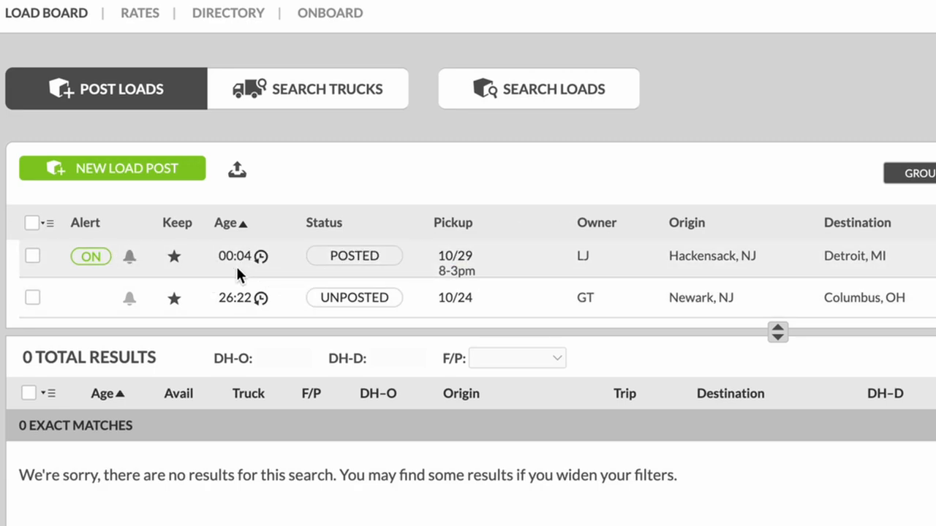
scroll(right, 3)
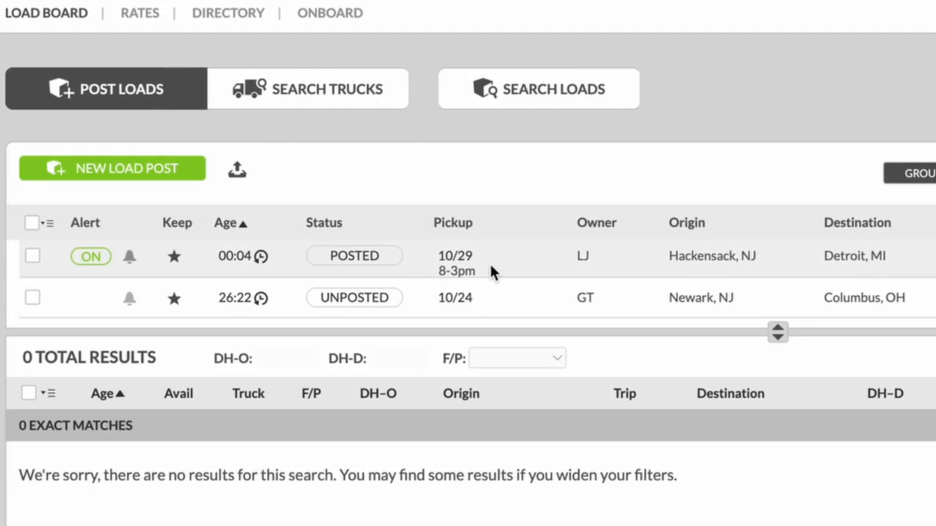
mouse_move(430, 269)
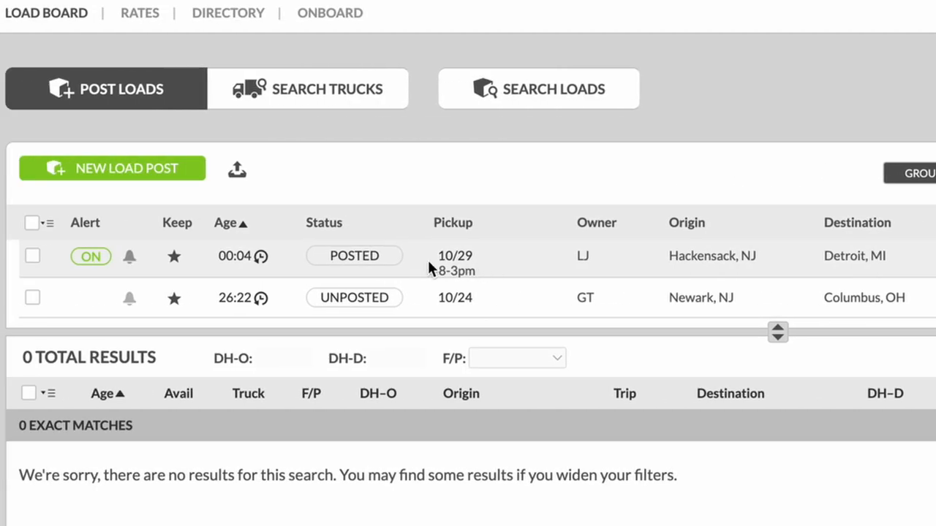
Unpost and delete the Hackensack to Detroit load, leaving the Newark to Columbus post
click(353, 256)
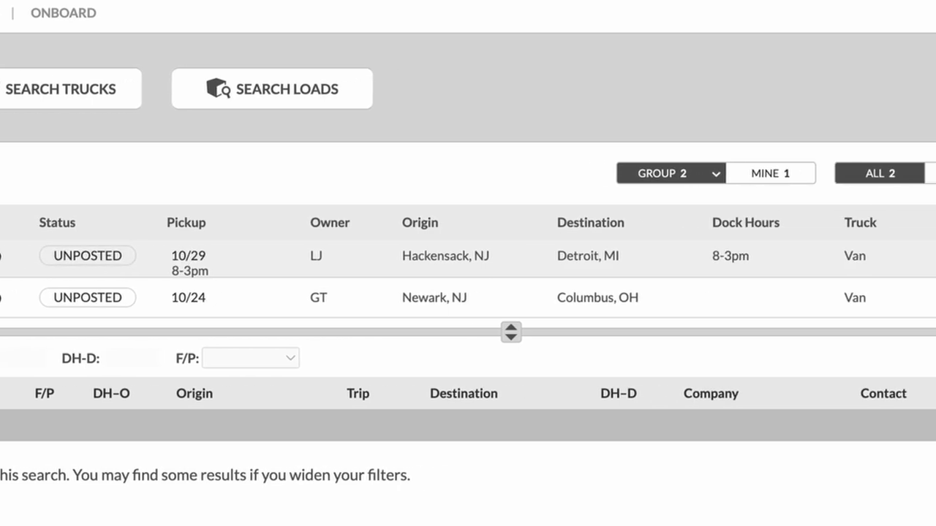
scroll(right, 3)
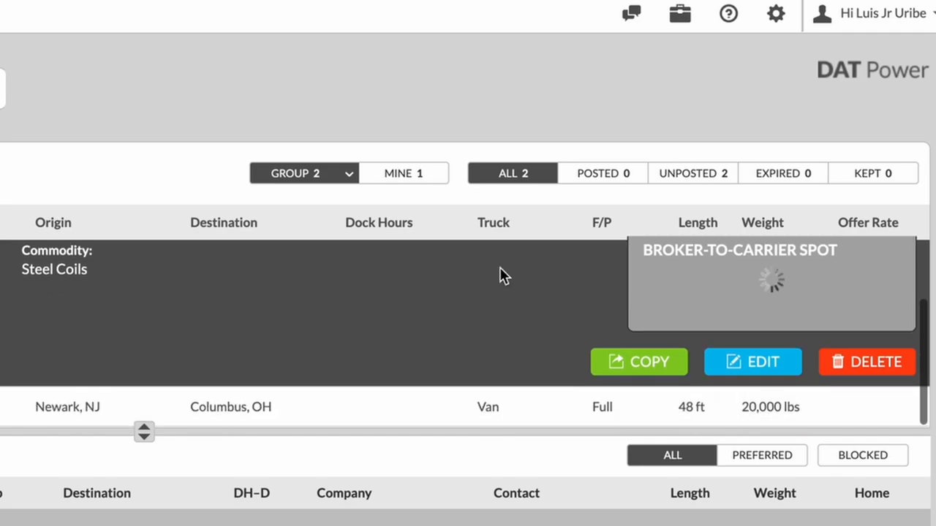
click(867, 362)
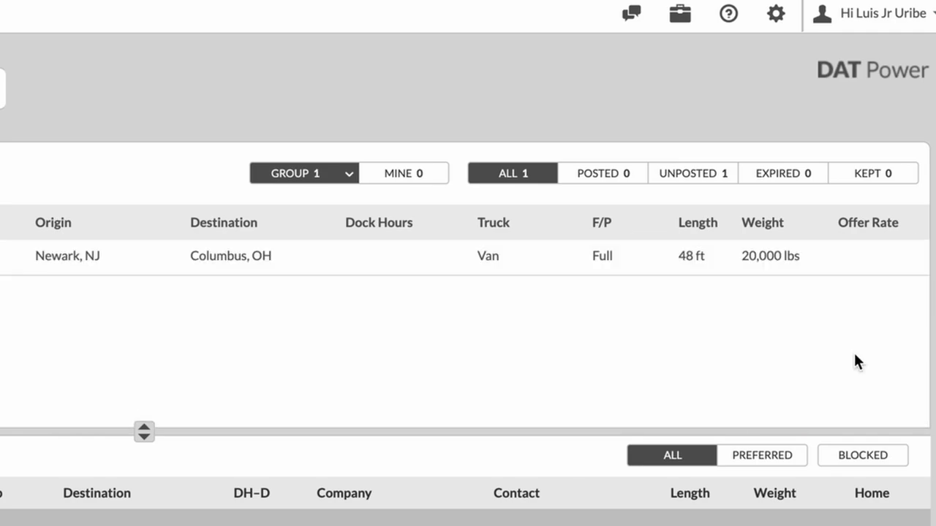